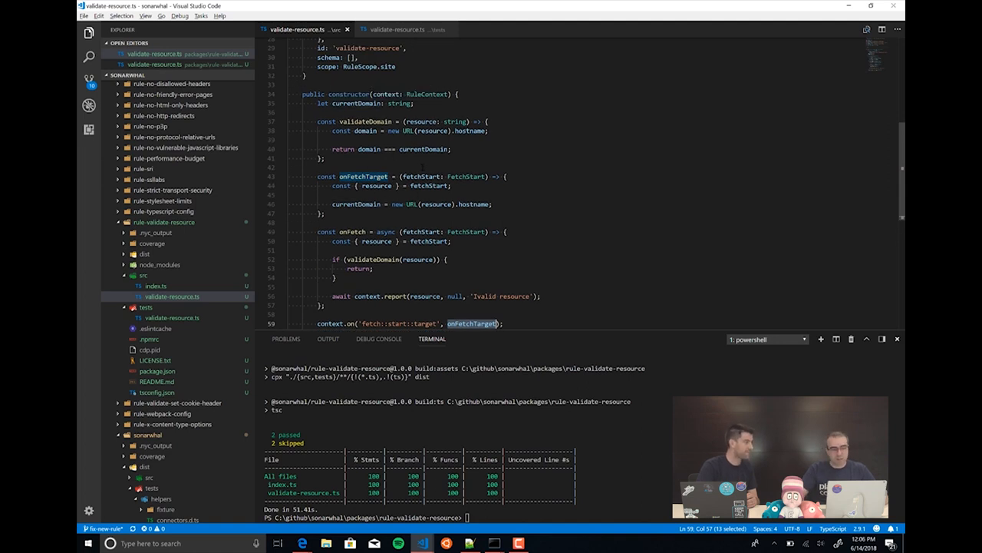
# Step: Register context.on('fetch::start', onFetch) in the rule and view its test file
pyautogui.write("context.on('fetch::start', onFetch);")
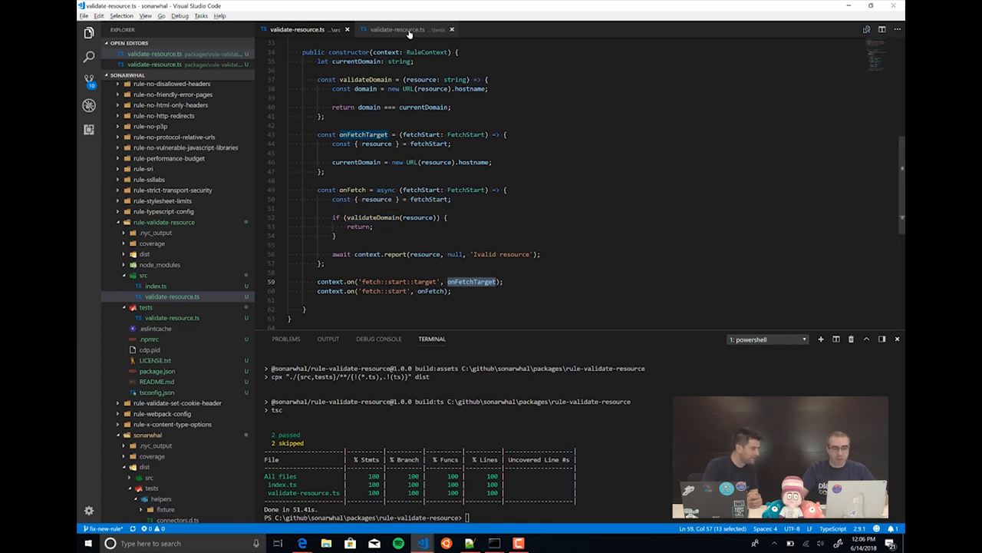
pyautogui.click(399, 29)
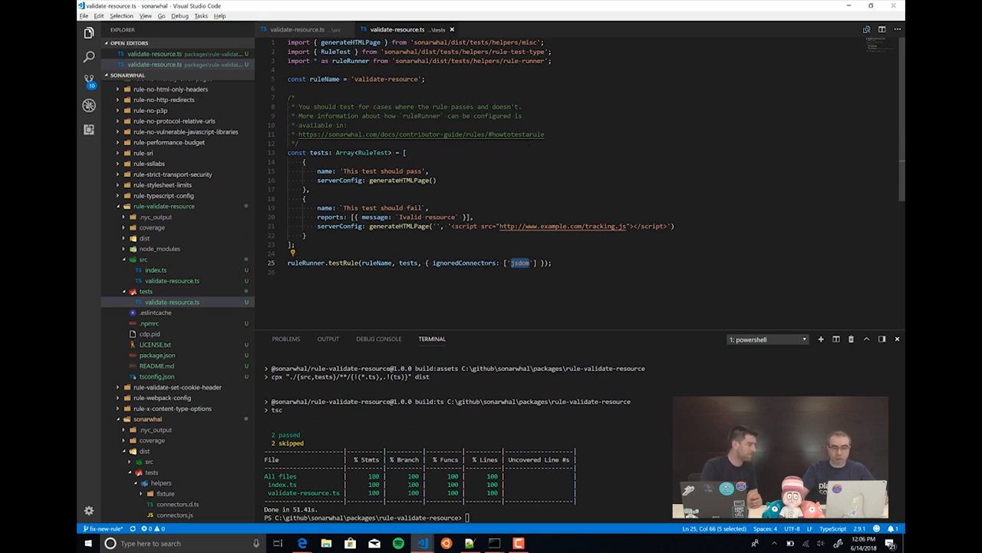
pyautogui.moveTo(464, 262)
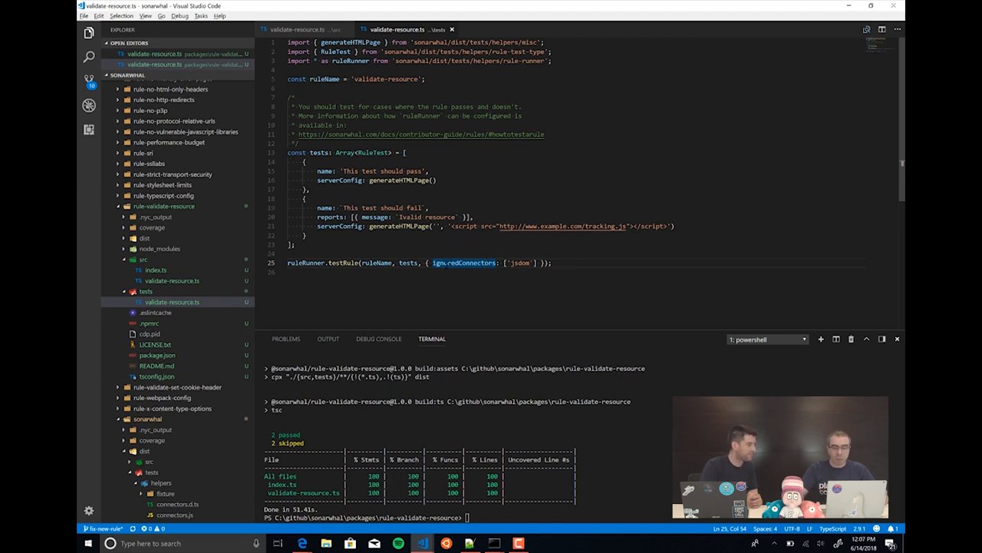
pyautogui.moveTo(463, 263)
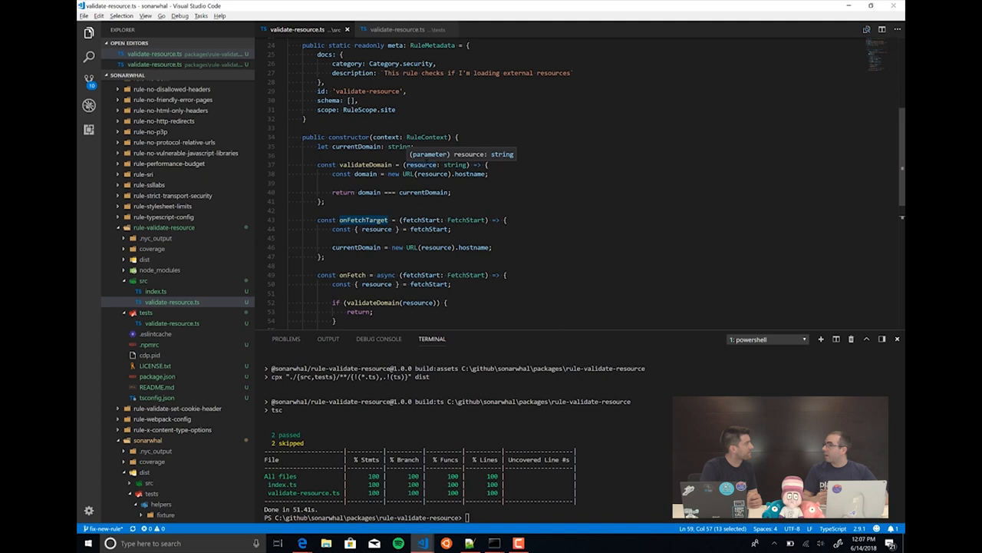
pyautogui.moveTo(399, 532)
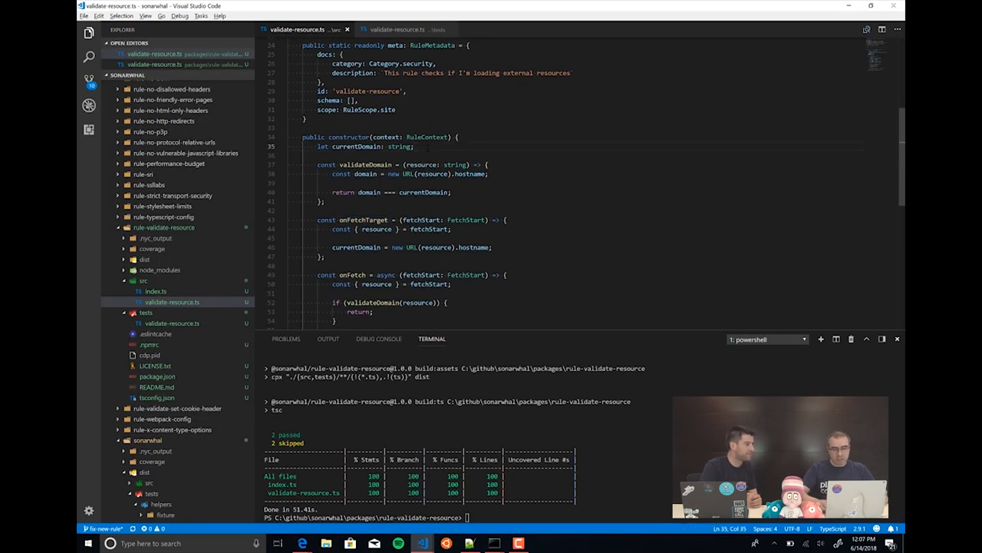
# Step: Declare a validUrls array with the tracking.js URL and add validUrls(resource) to onFetch's check
pyautogui.write('const')
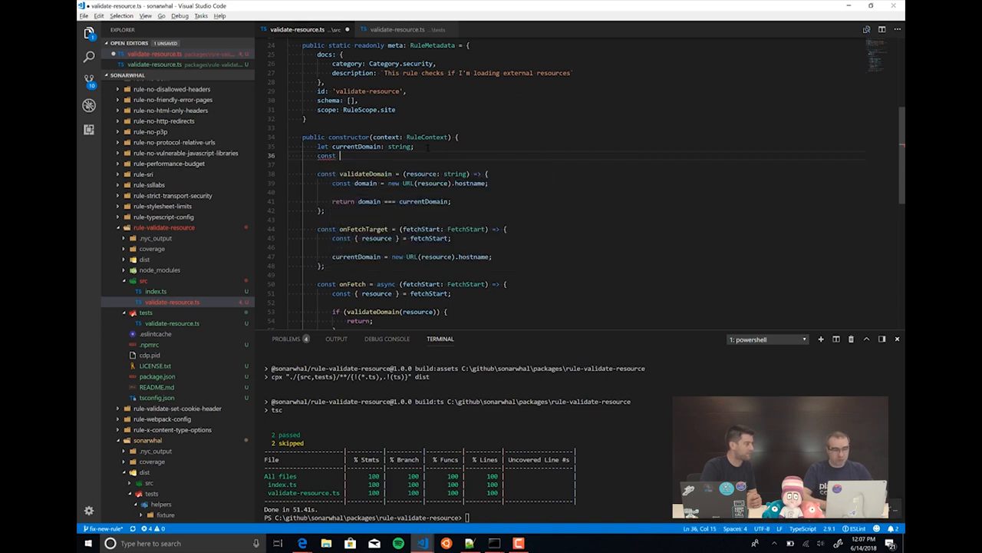
pyautogui.write('validUrls: s')
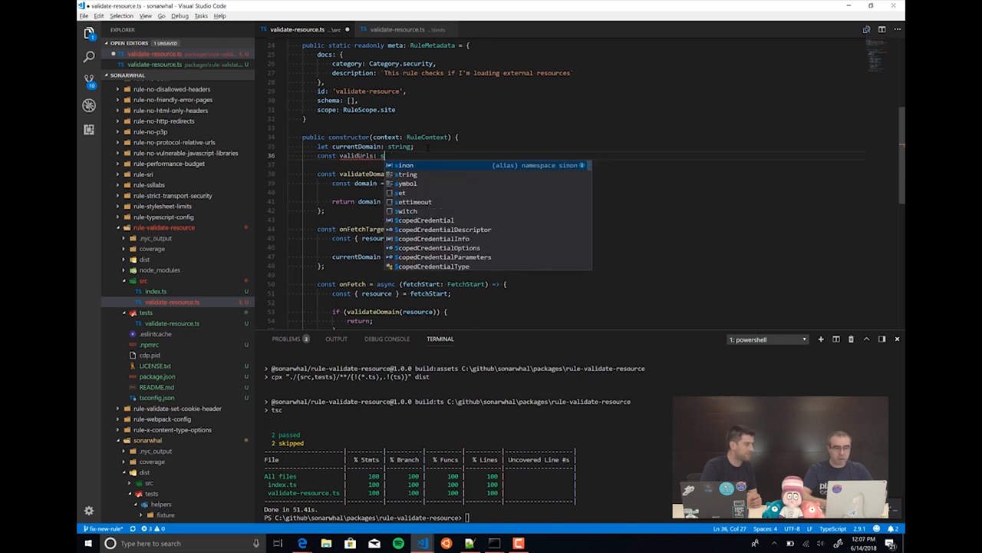
pyautogui.write("Array<string> = ['http://www.example.com/tracking.js'];")
pyautogui.click(395, 312)
pyautogui.write(' || validUr')
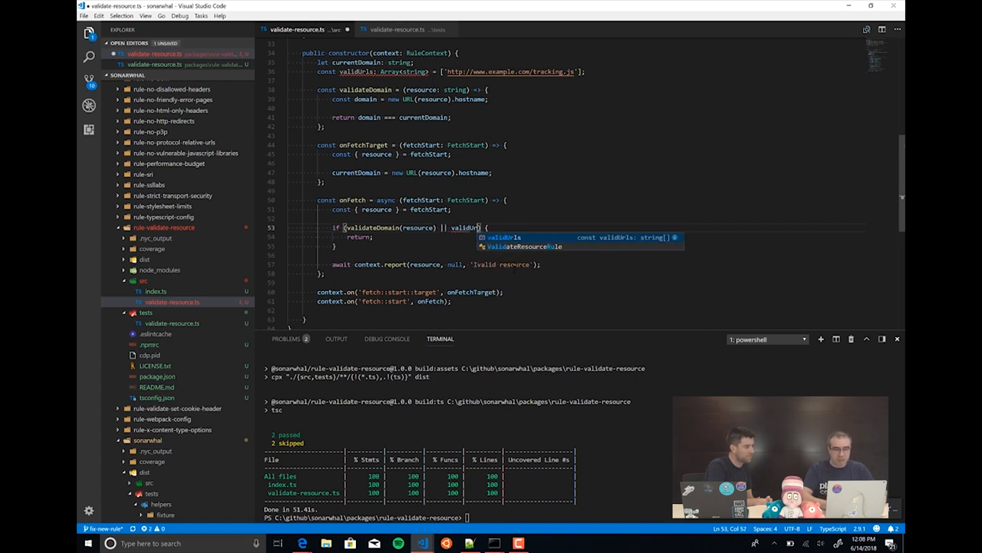
pyautogui.write('s(resource)')
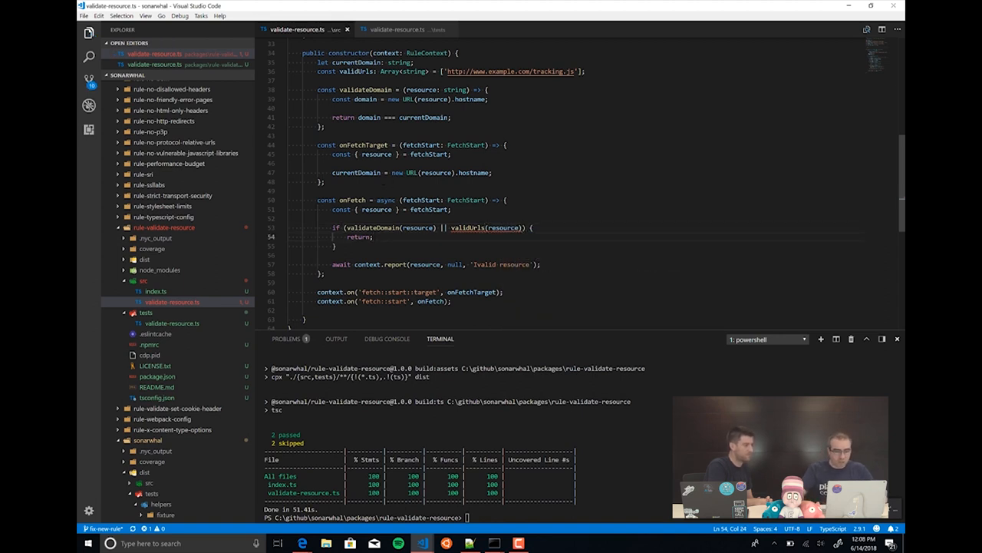
pyautogui.press('Enter')
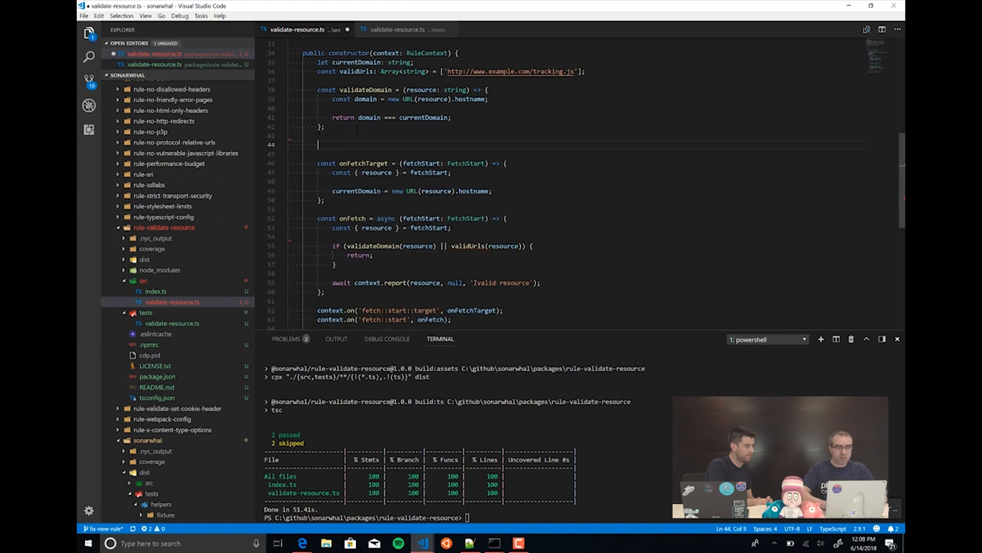
# Step: Write validateUrls returning validUrls.includes(resource) and call it in onFetch's if condition
pyautogui.write('const')
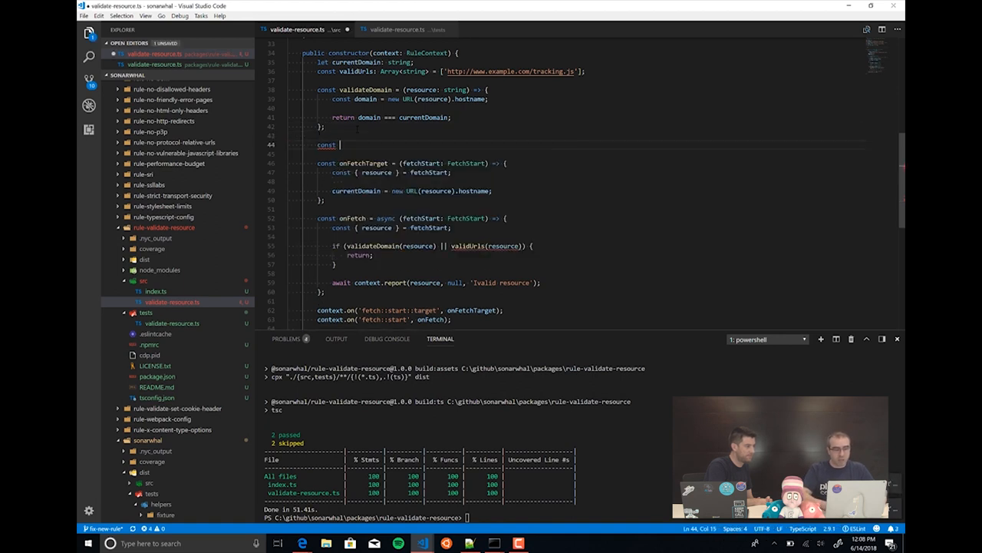
pyautogui.write('validat')
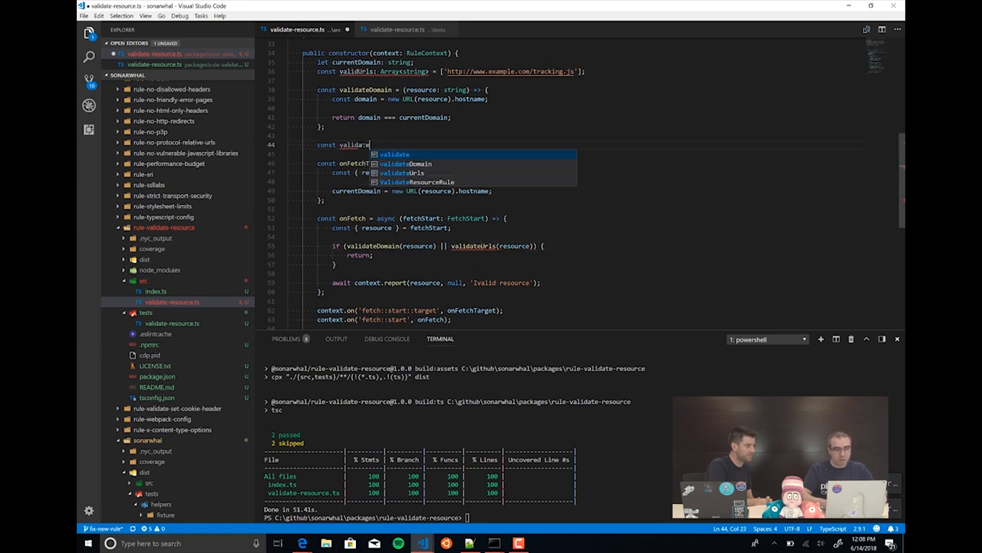
pyautogui.write('Urls =')
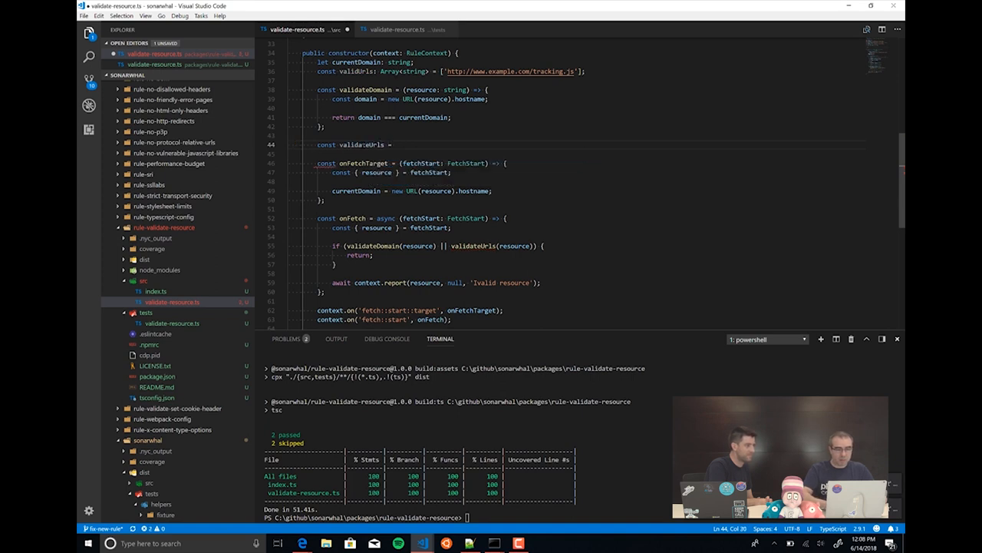
pyautogui.write('fetch')
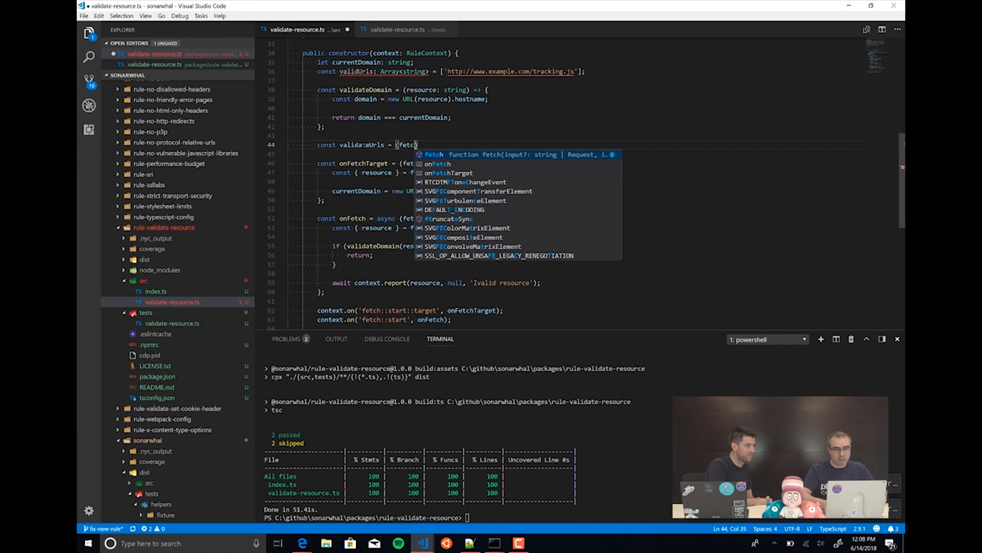
pyautogui.write('resource: string) => {')
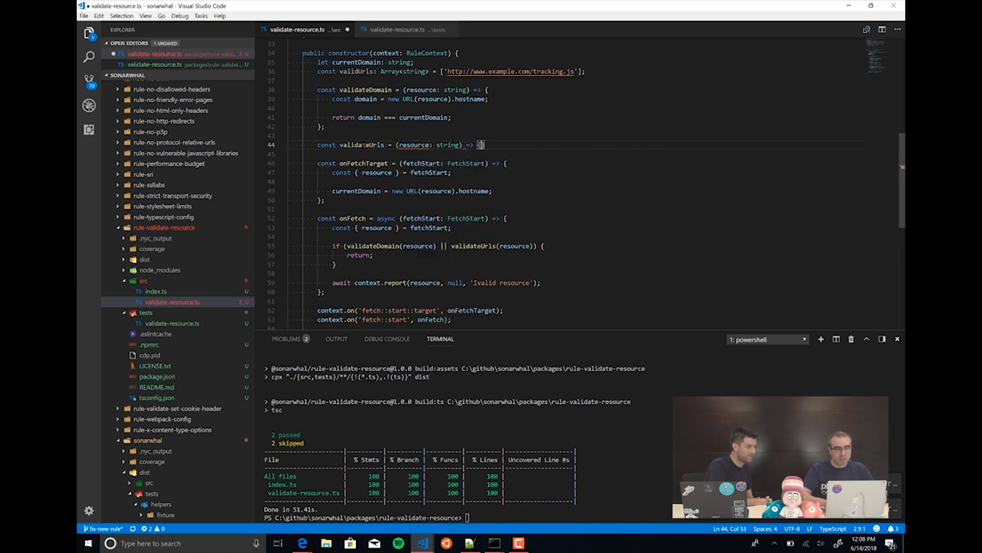
pyautogui.write('return')
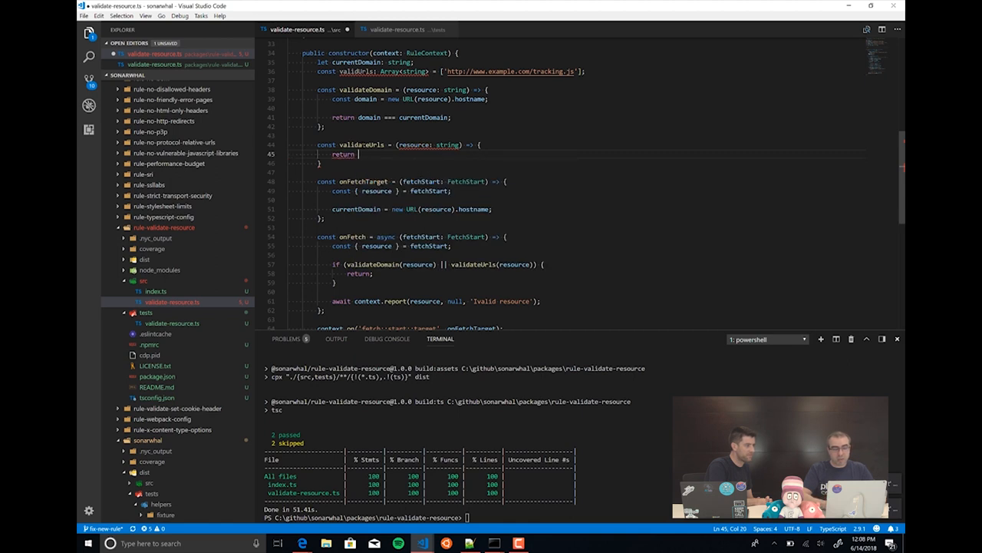
pyautogui.write('validUrls')
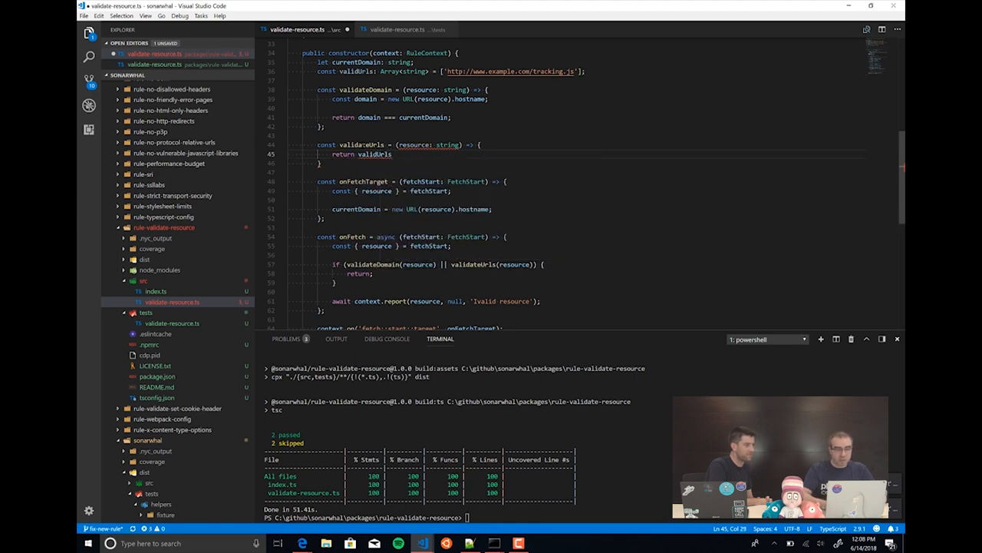
pyautogui.write('.includes')
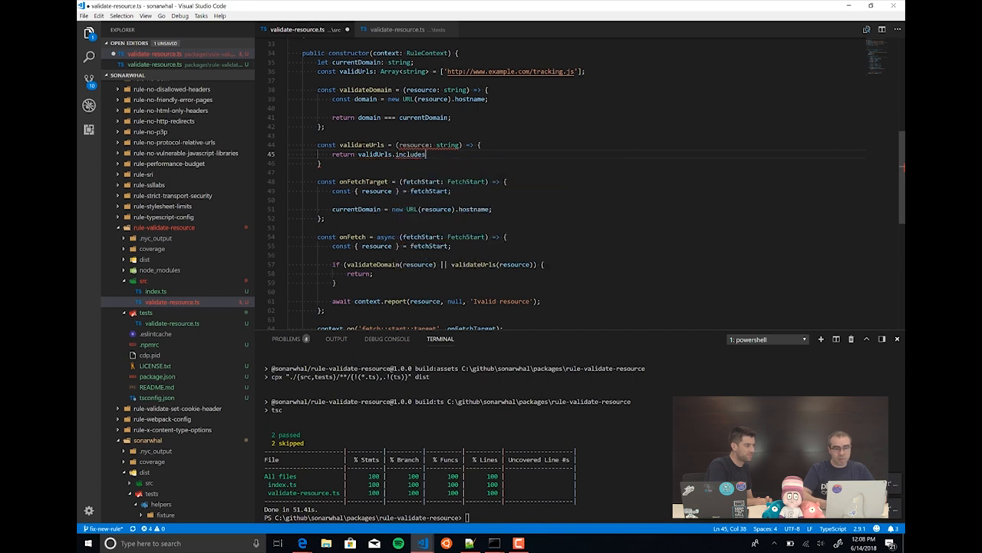
pyautogui.write('(val')
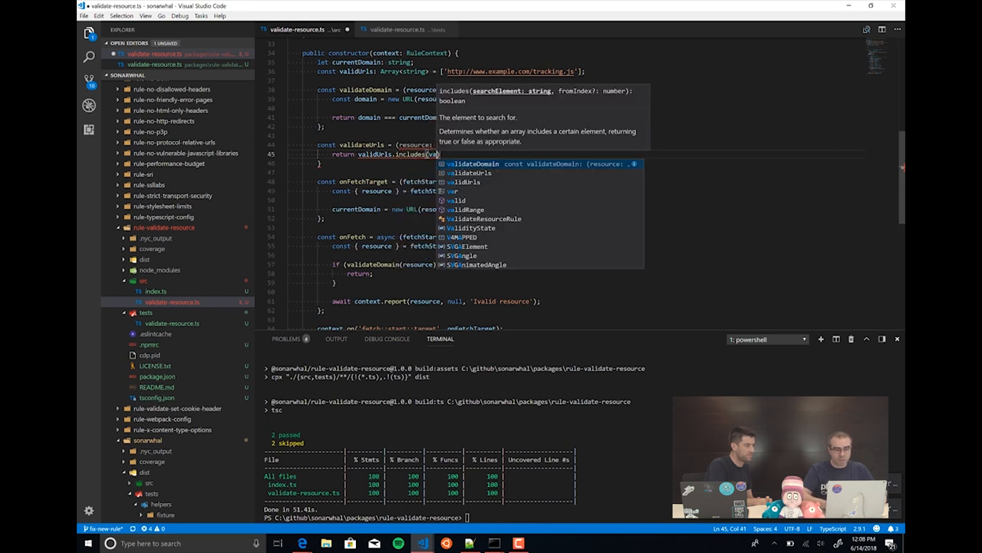
pyautogui.write('resource);')
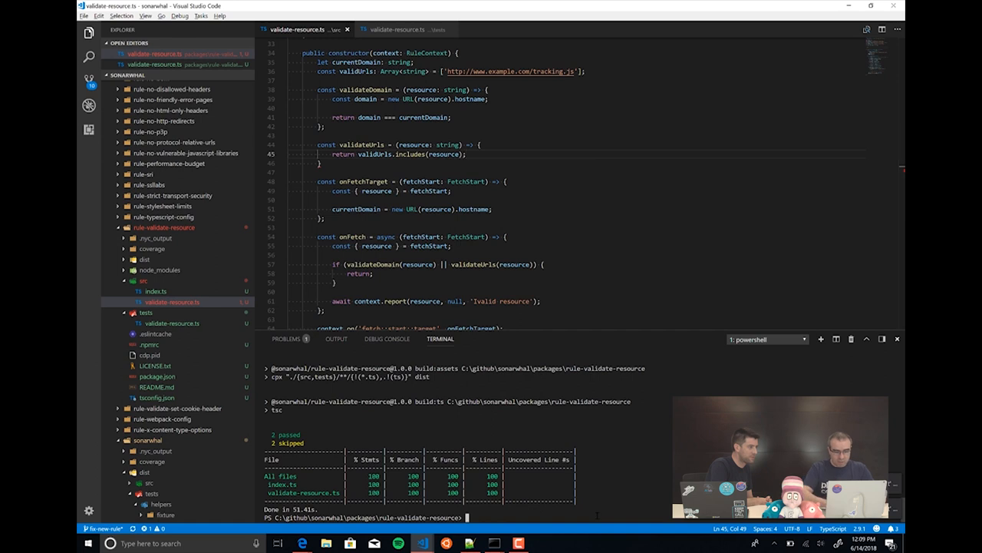
# Step: Build the rule with yarn build, then move the terminal into the sonarwhal package
pyautogui.write('yarn')
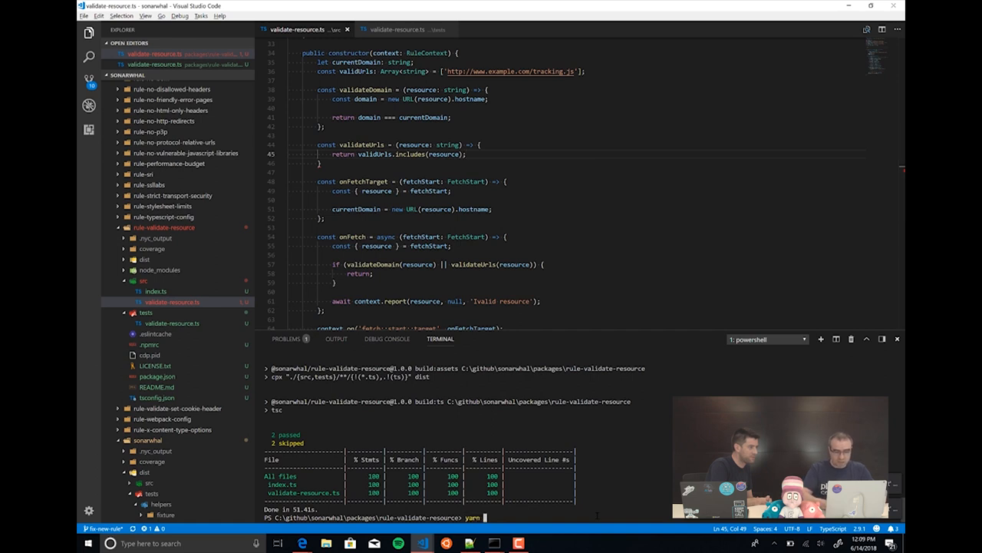
pyautogui.write('build')
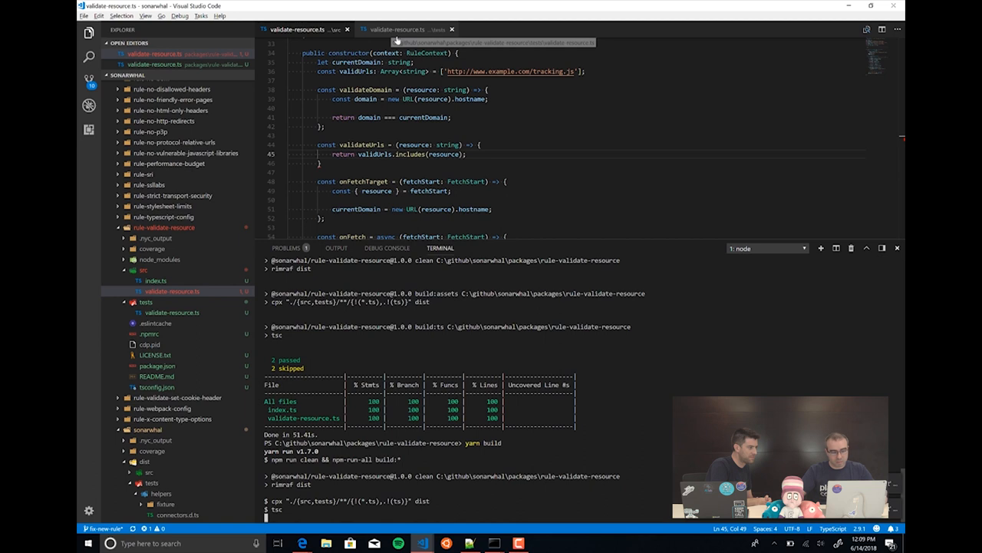
pyautogui.click(394, 30)
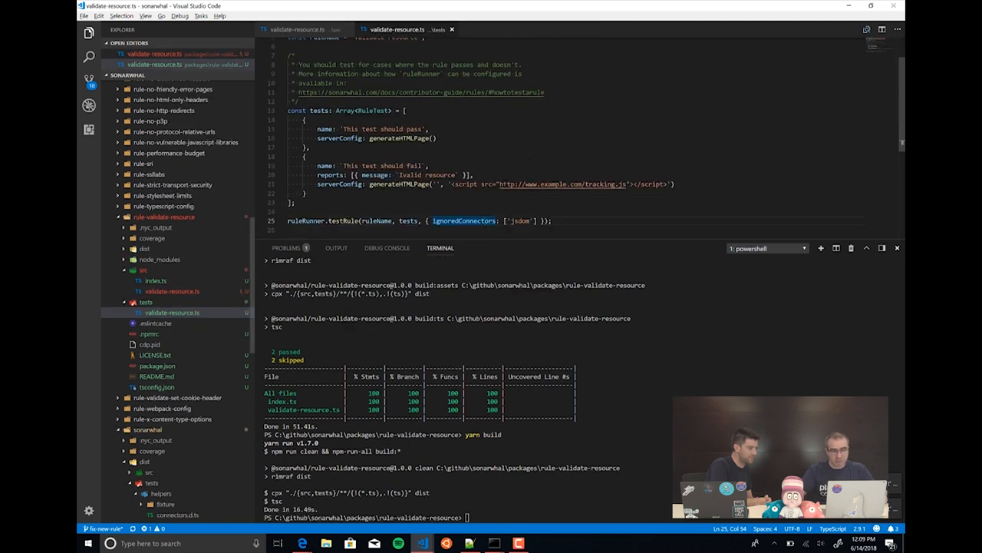
pyautogui.doubleClick(554, 185)
pyautogui.write('cd ..\\sonarwhal\\')
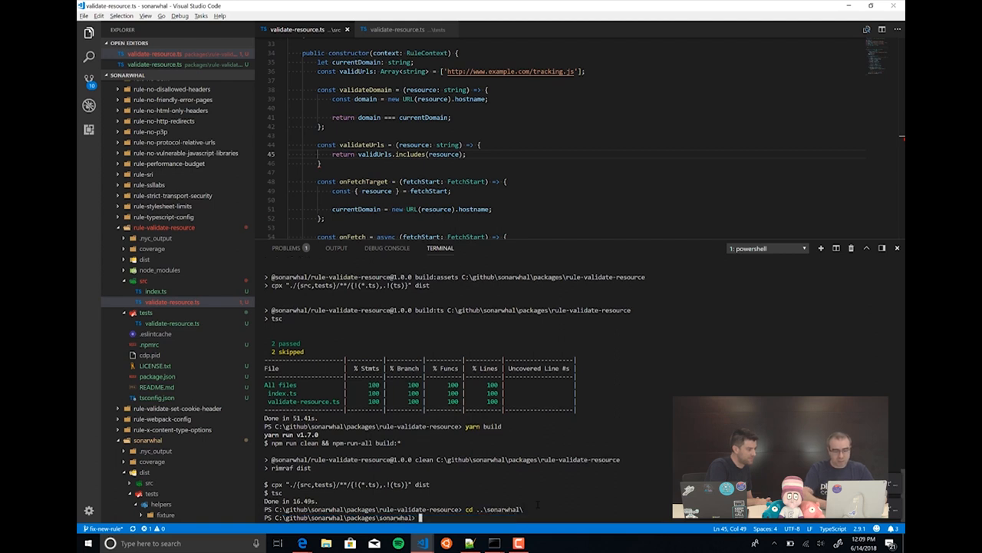
pyautogui.write('yarn test')
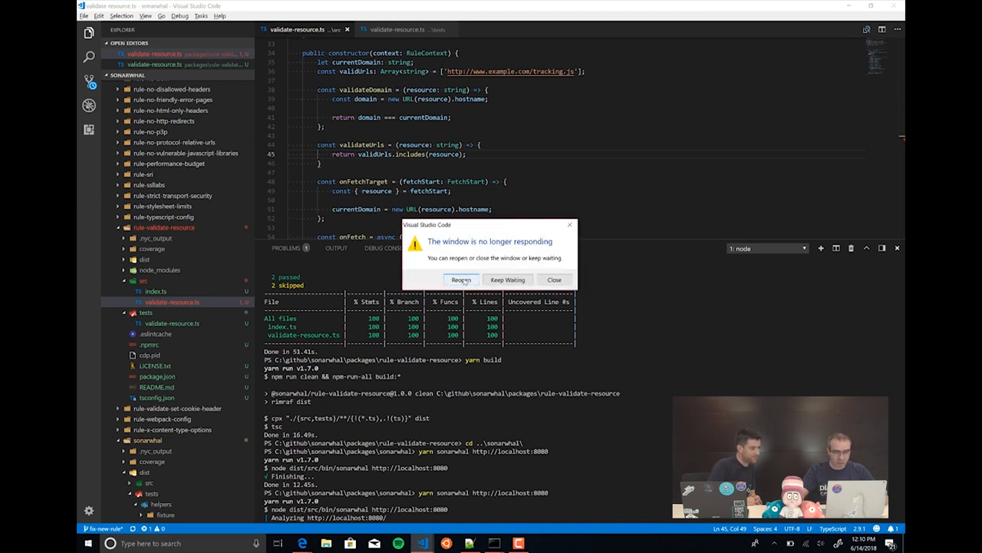
# Step: Reopen the frozen window and cd into packages\sonarwhal in the new terminal
pyautogui.click(462, 280)
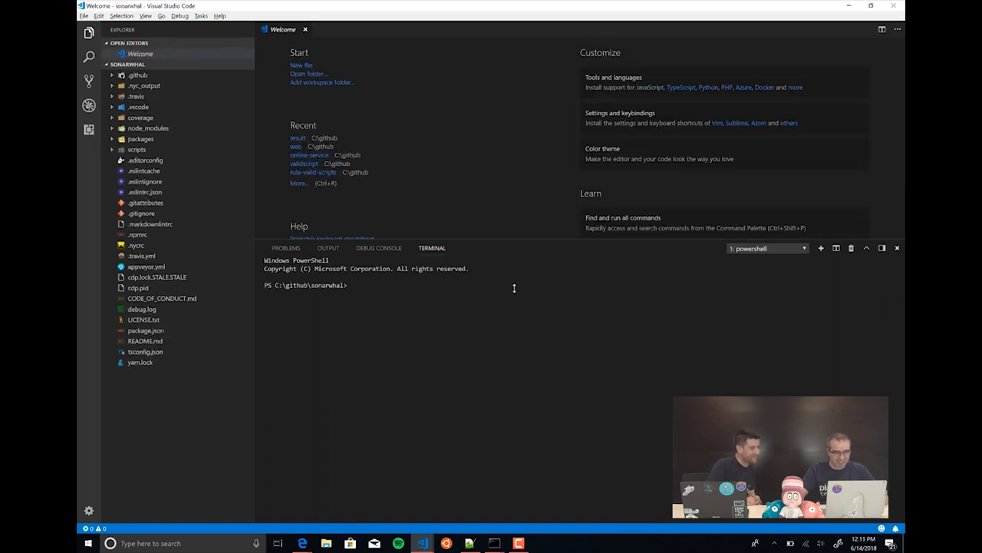
pyautogui.write('c')
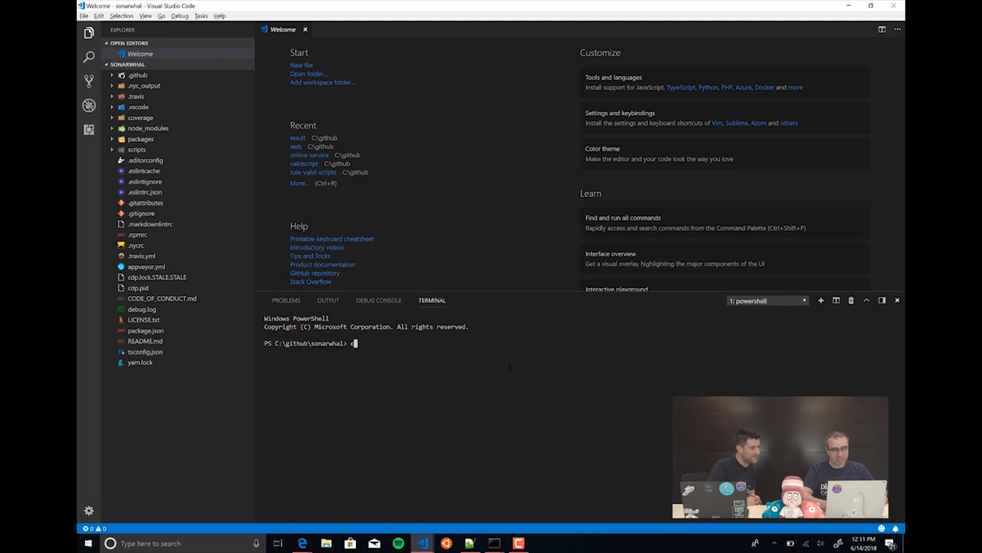
pyautogui.write('d pa k')
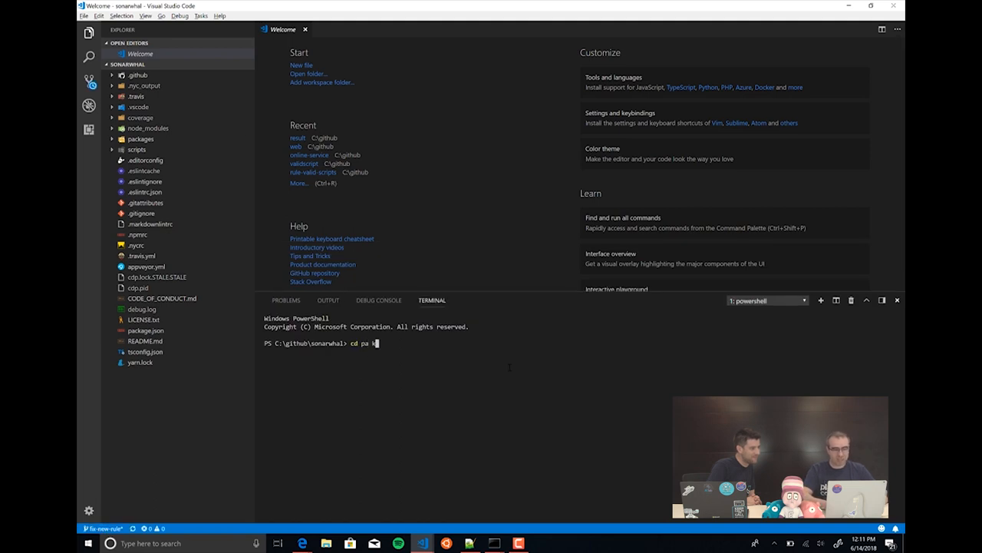
pyautogui.write('.\\packages\\son')
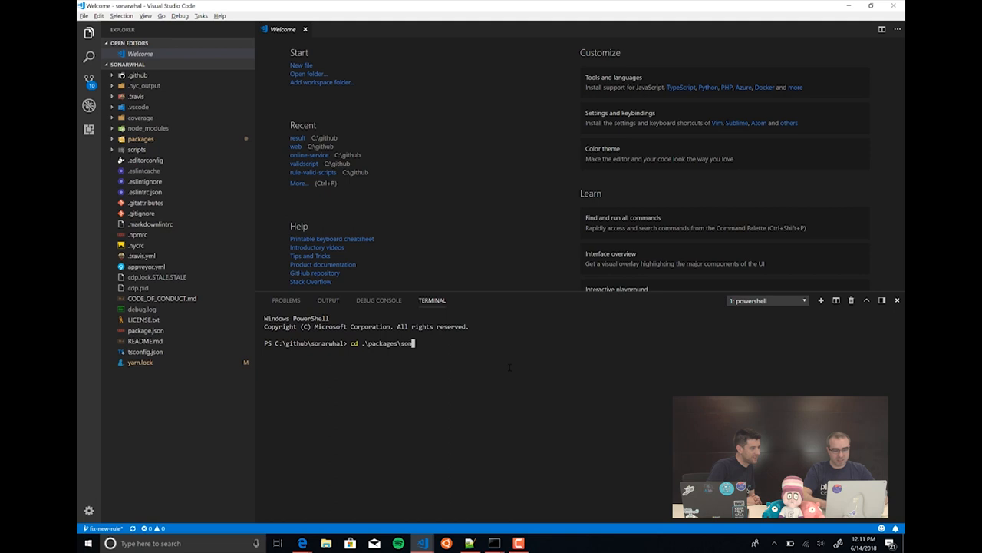
pyautogui.write('yarn sonarwhal')
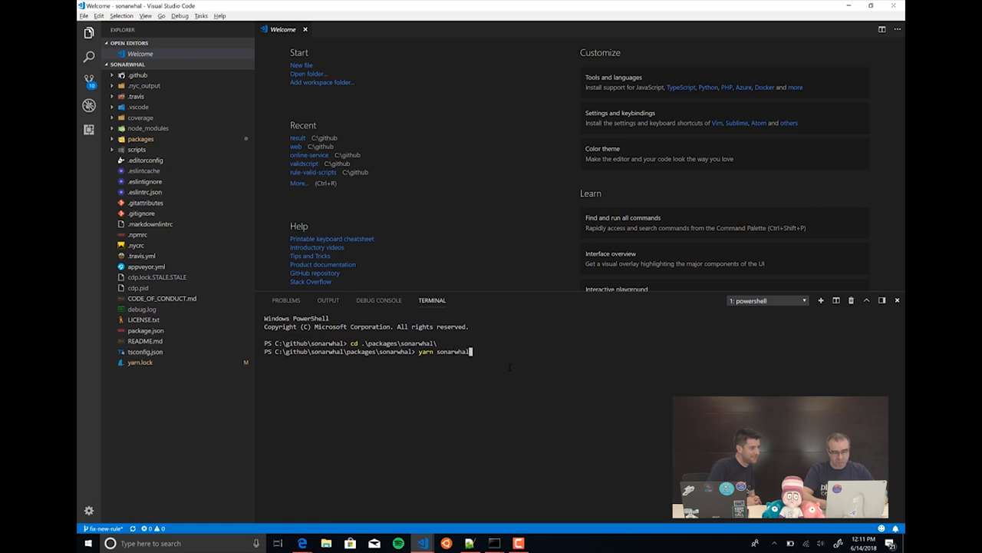
pyautogui.write('http://')
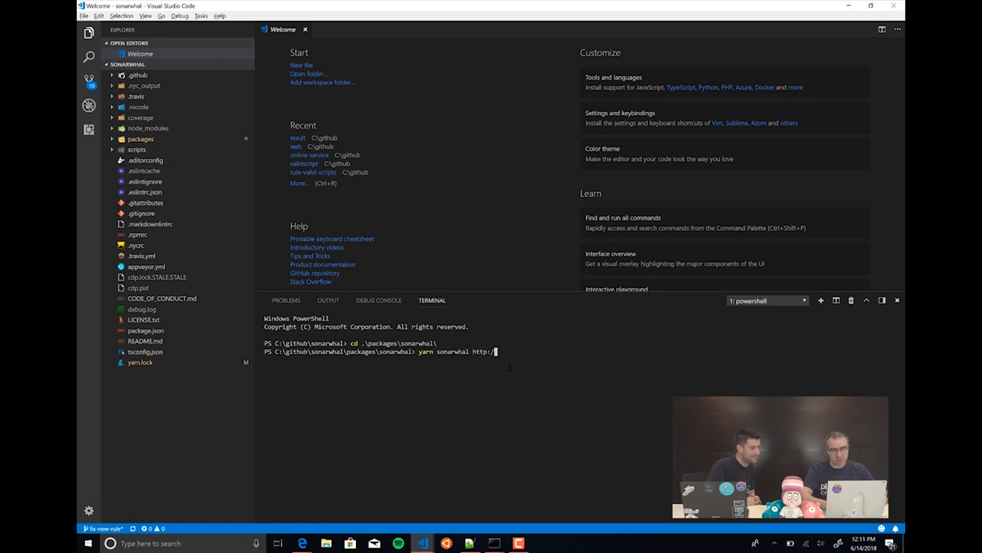
pyautogui.write('localhost:8080')
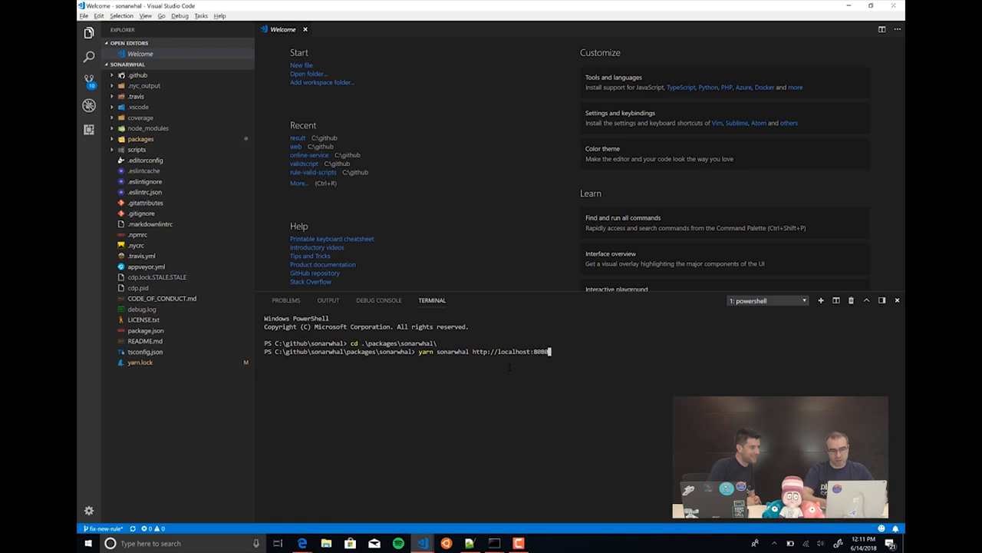
pyautogui.press('Enter')
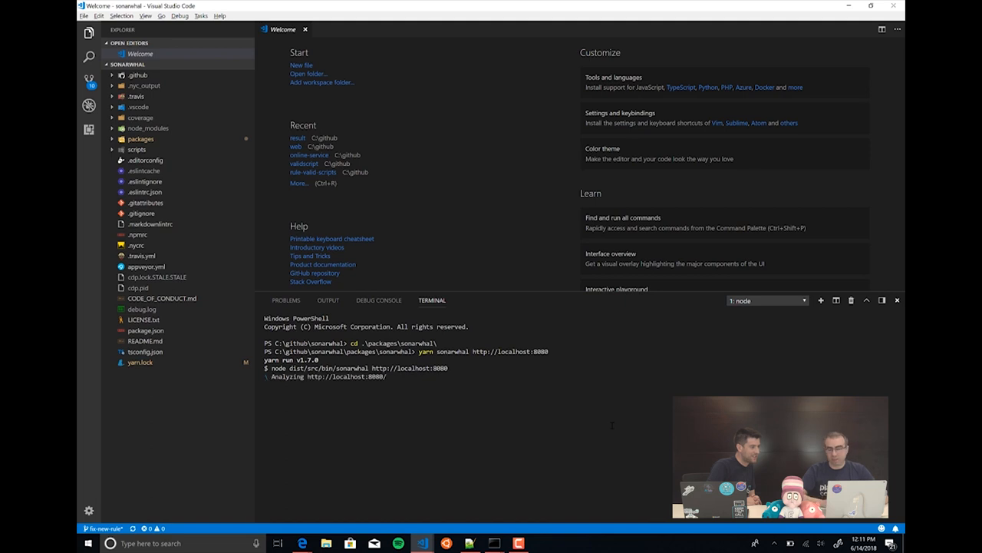
pyautogui.click(543, 542)
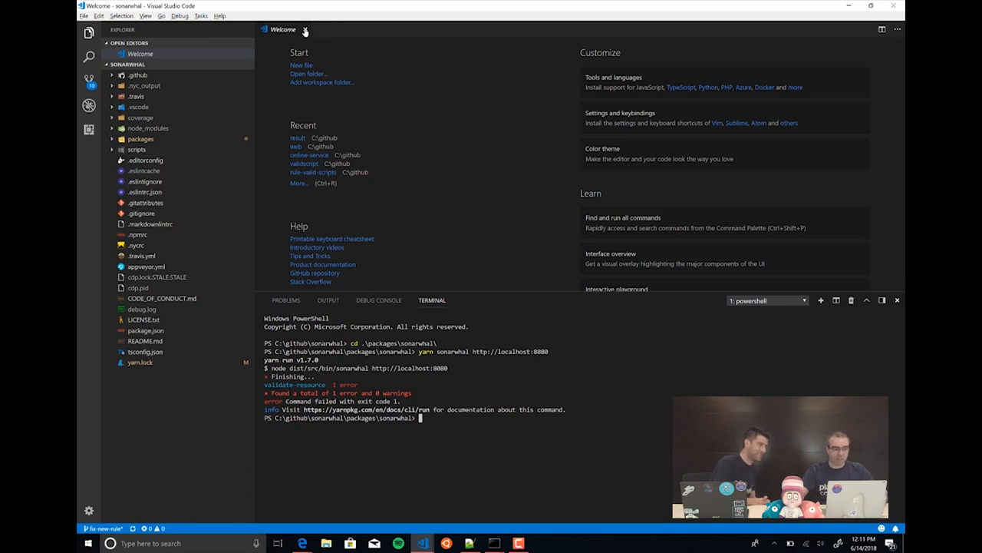
# Step: Open the validate-resource tests, remove the expected error report, and cd up to packages
pyautogui.click(305, 30)
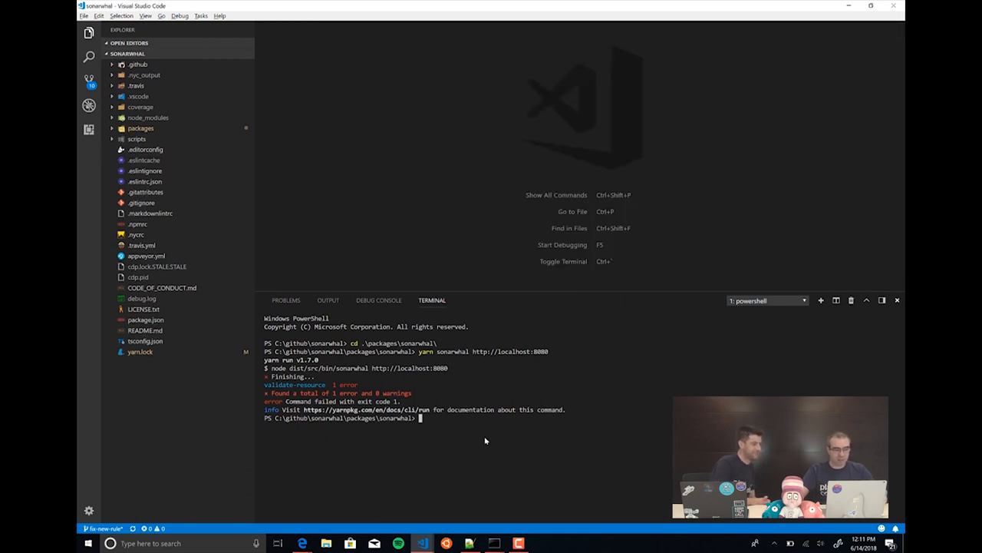
pyautogui.click(140, 128)
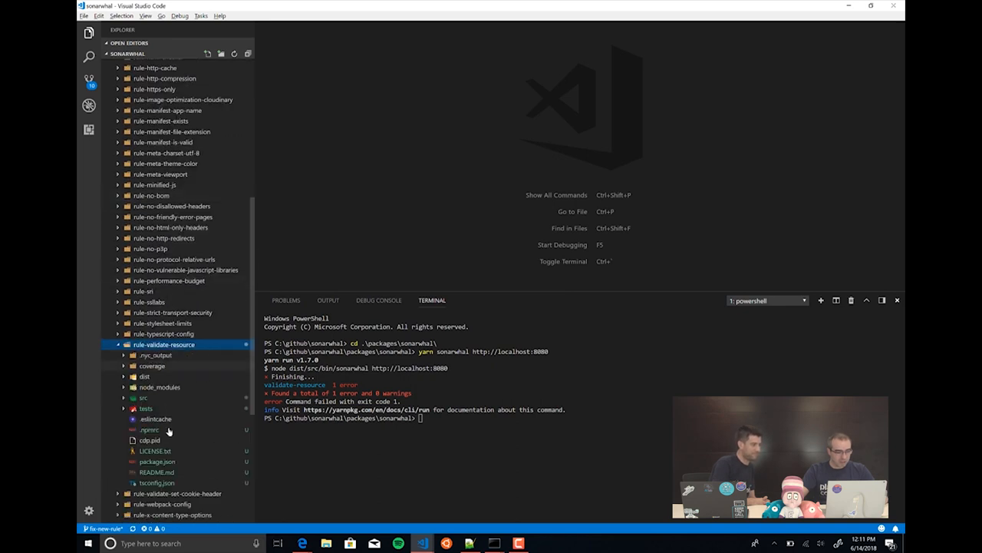
pyautogui.click(144, 397)
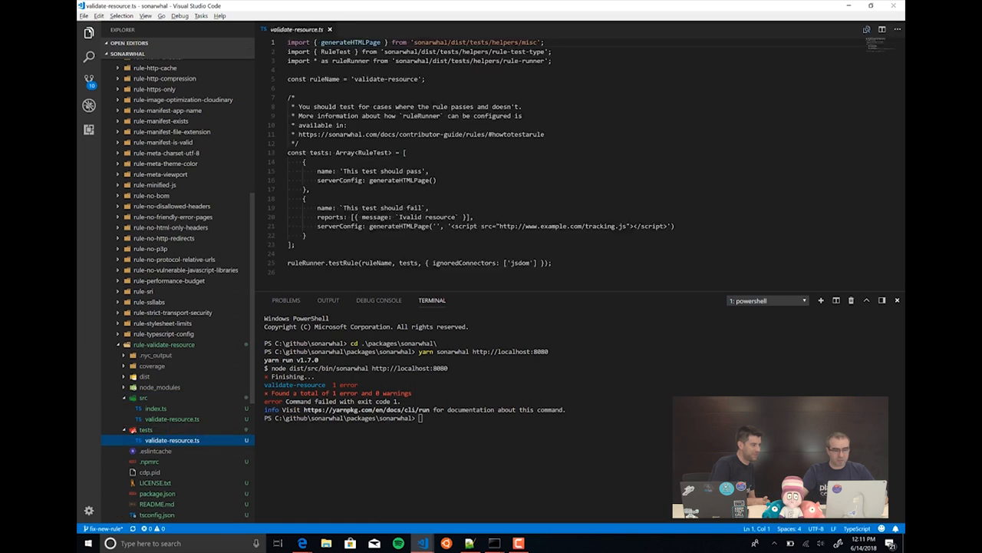
pyautogui.scroll(-3)
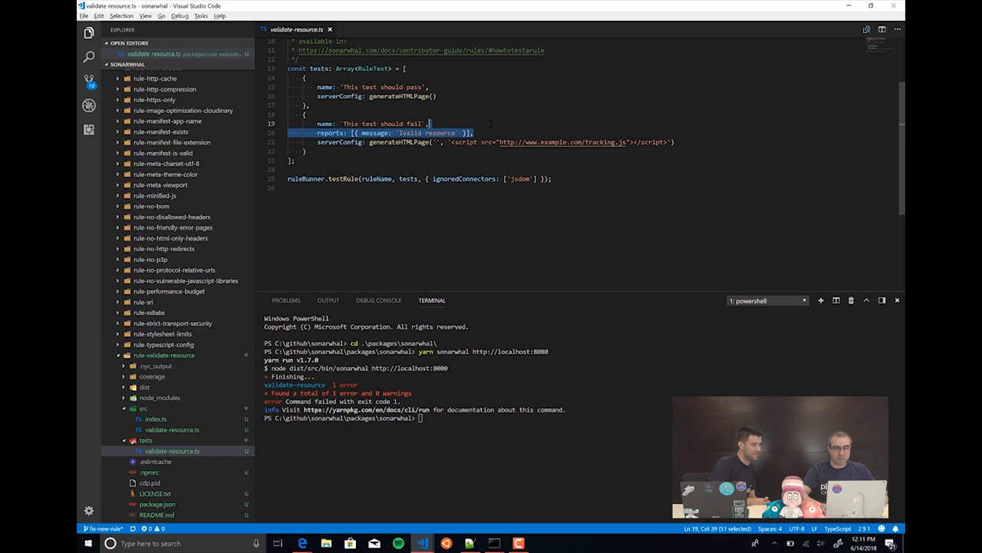
pyautogui.press('Delete')
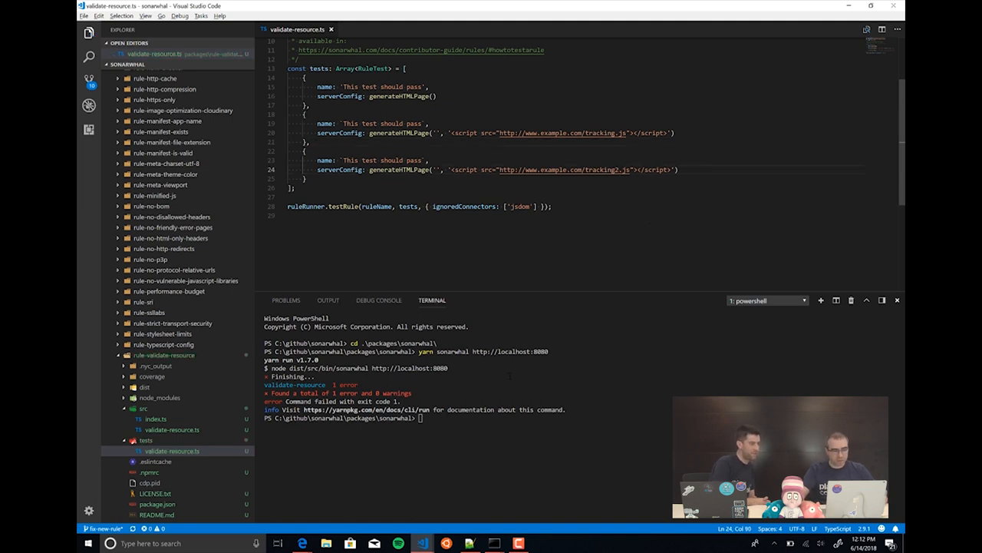
pyautogui.write('cd r')
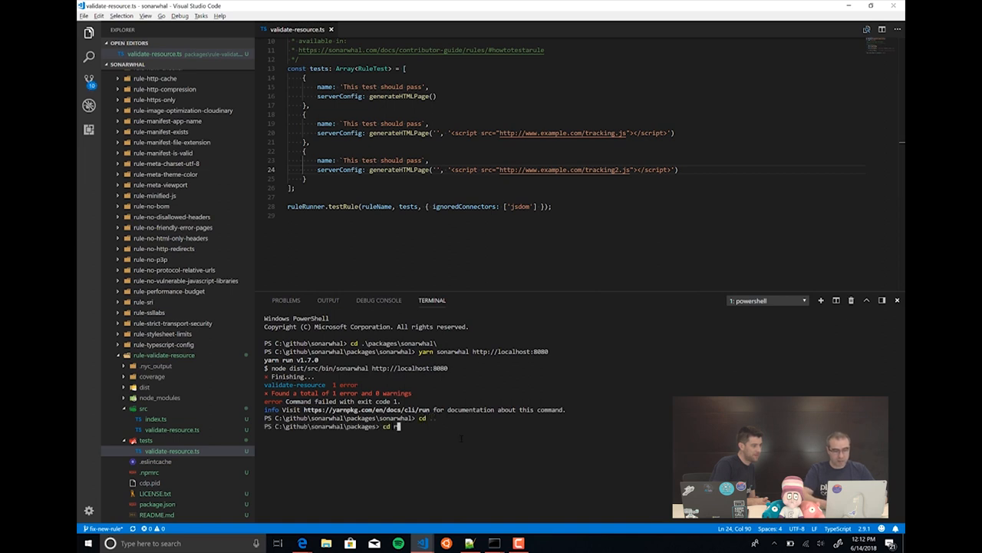
# Step: Run yarn test from rule-validate-resource, which fails on a missing-semicolon lint error
pyautogui.write('ule-validate-resource\\')
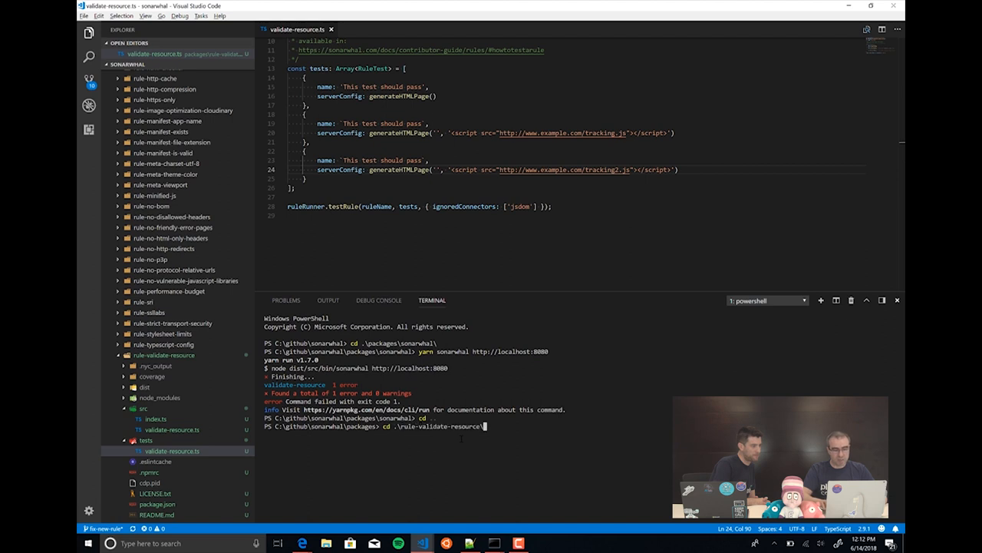
pyautogui.write('yarn test')
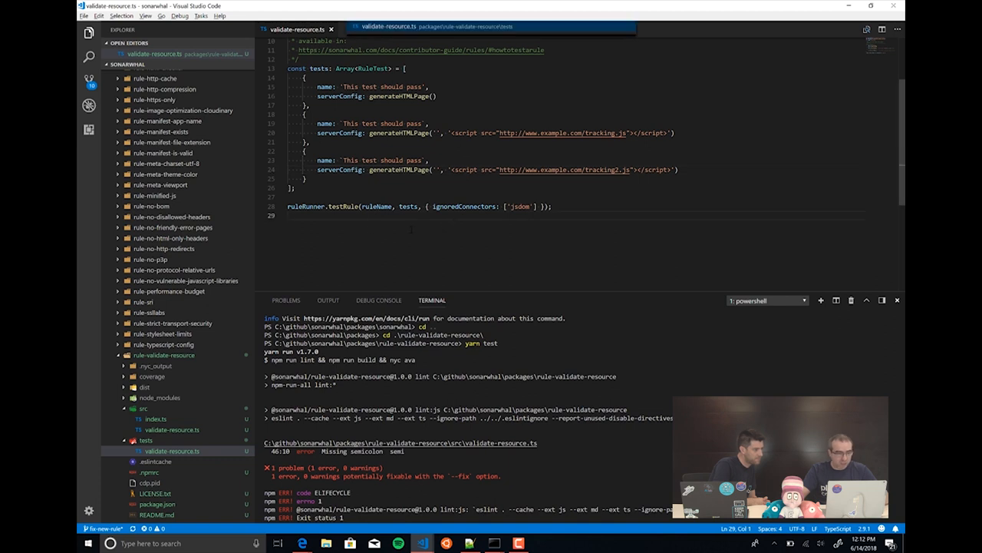
# Step: Add the missing semicolon at line 46 of validate-resource.ts and rerun yarn test
pyautogui.click(172, 429)
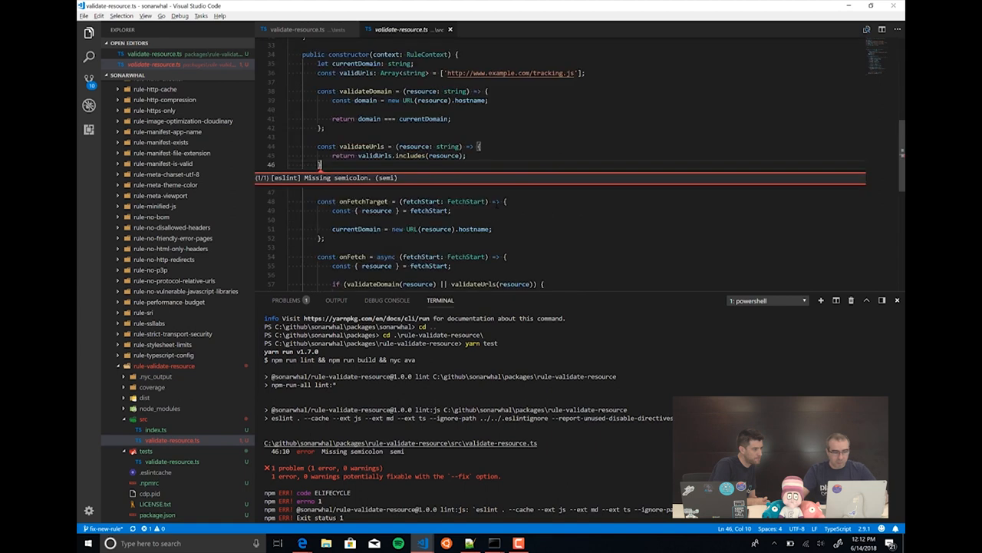
pyautogui.write(';')
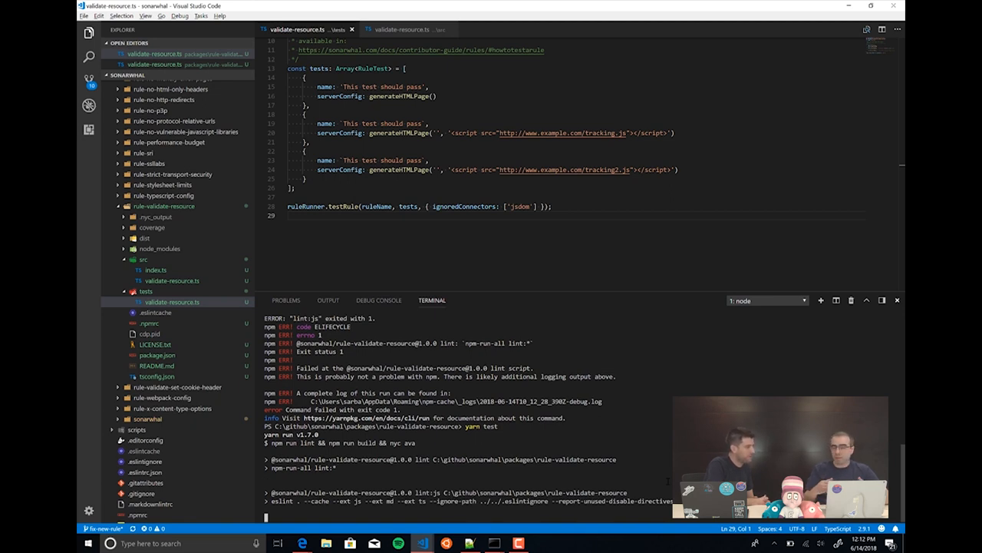
pyautogui.scroll(-3)
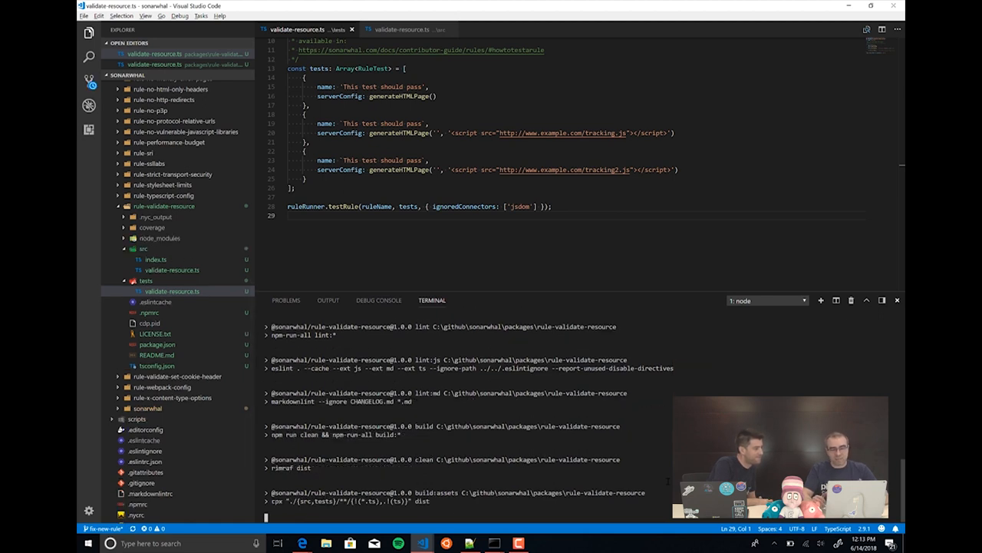
pyautogui.scroll(-3)
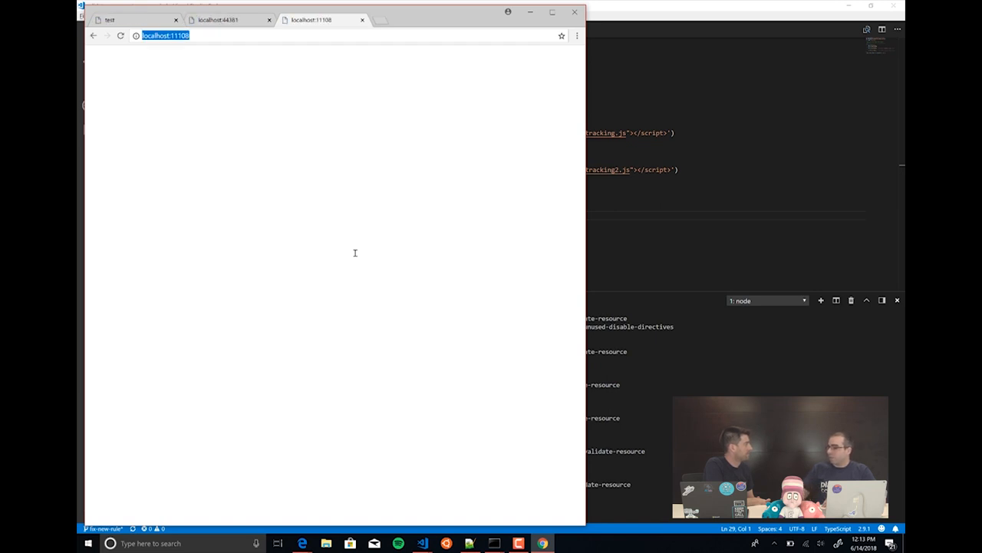
# Step: Watch the Chrome test window load the blank localhost:11108 page
pyautogui.click(176, 19)
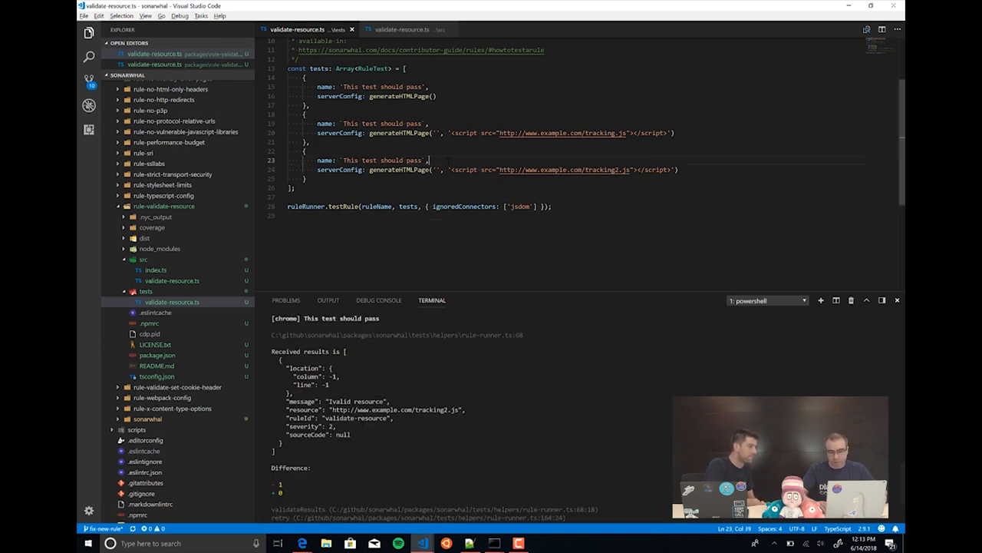
# Step: Give the tracking2.js test a report with the 'Invalid resource' message copied from the rule source
pyautogui.press('Enter')
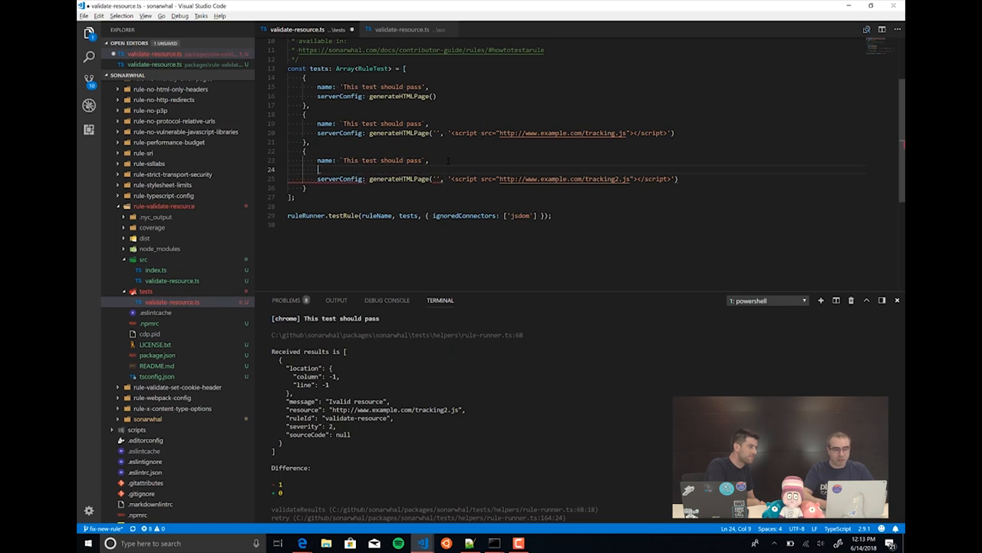
pyautogui.write('report:')
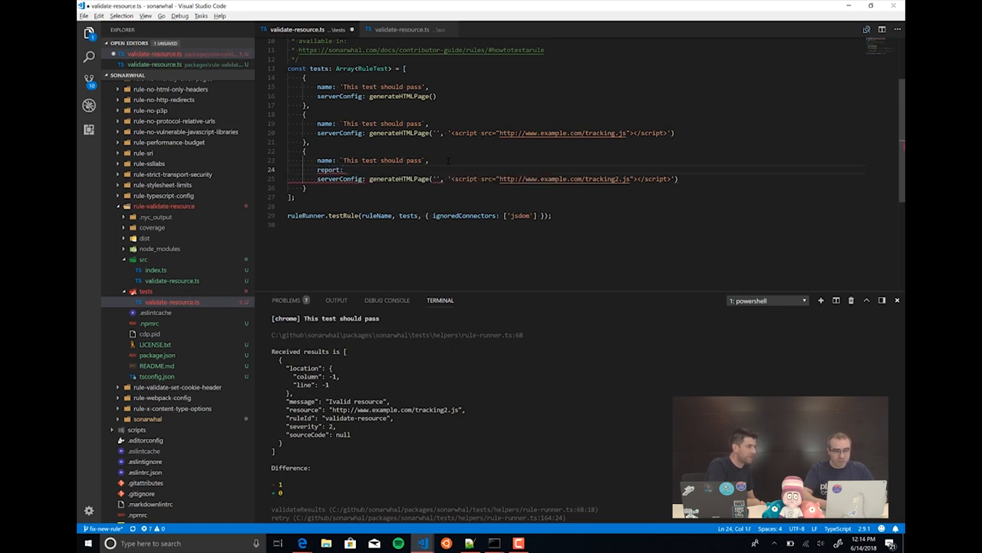
pyautogui.write('[{}]')
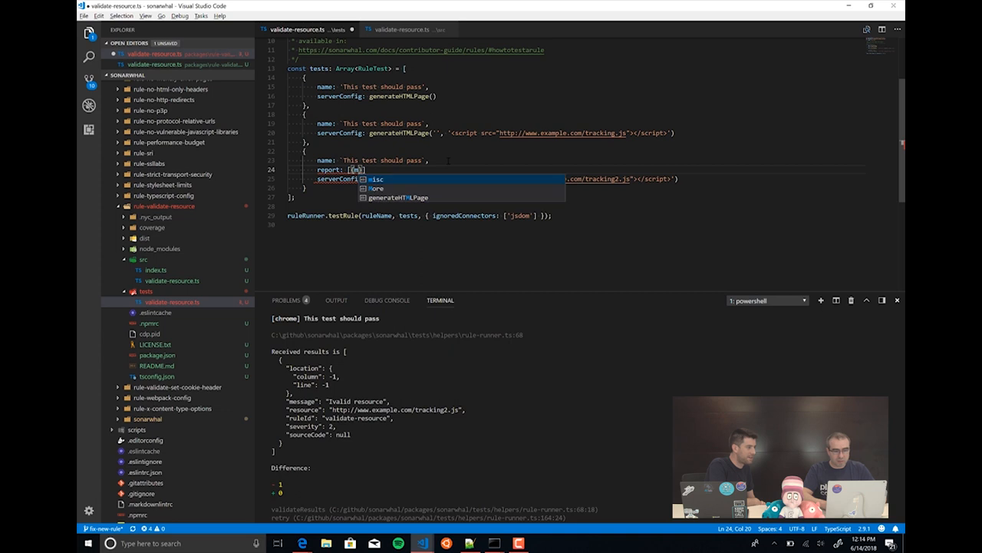
pyautogui.write("message: '")
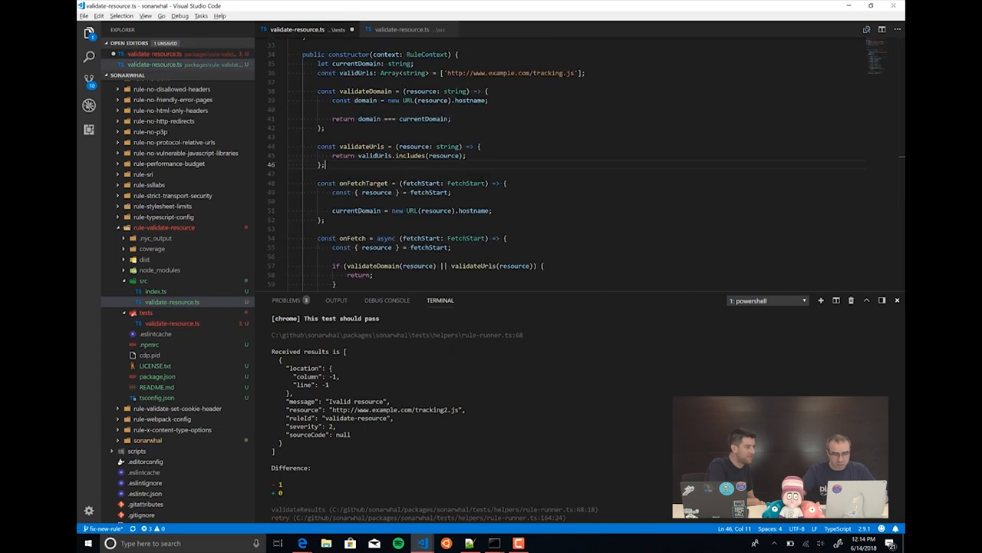
pyautogui.scroll(-3)
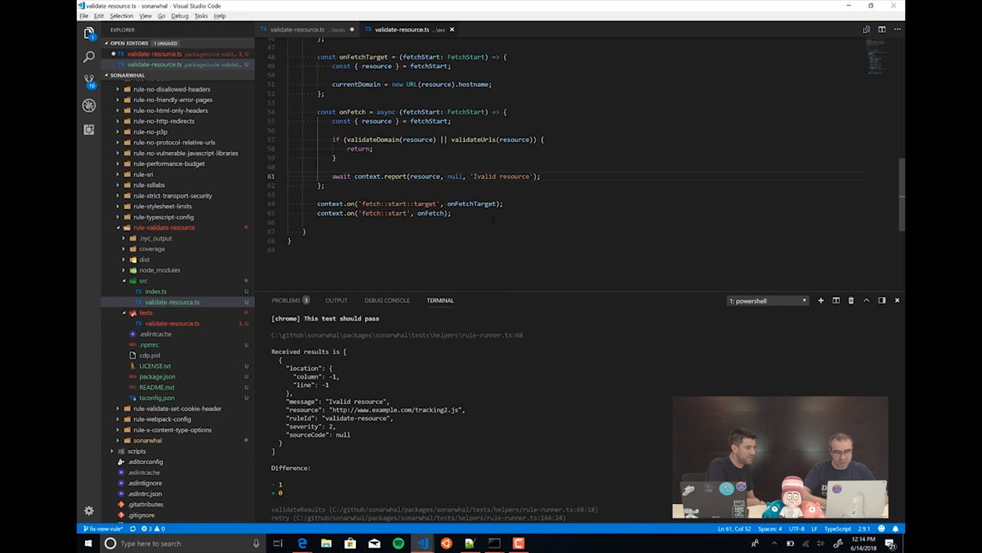
pyautogui.doubleClick(487, 176)
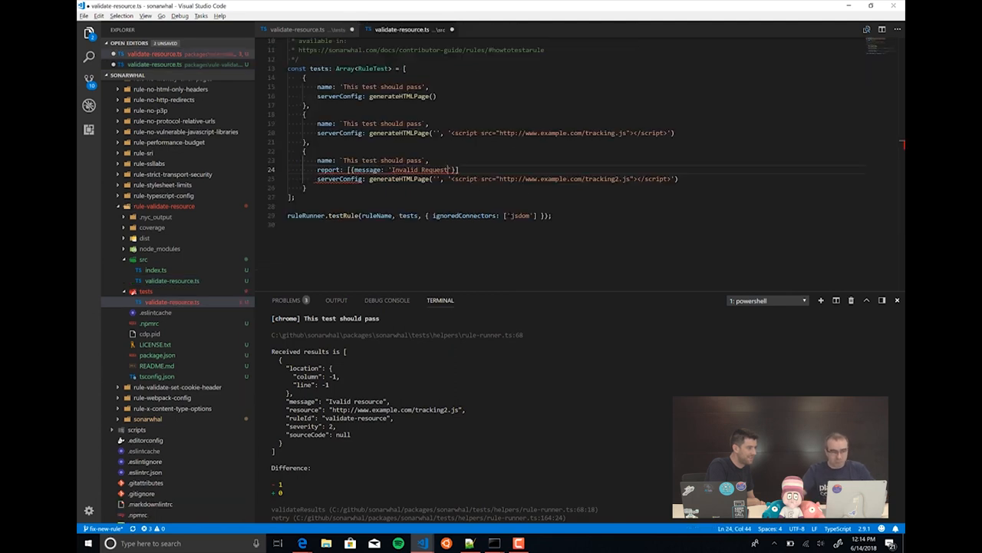
pyautogui.doubleClick(414, 170)
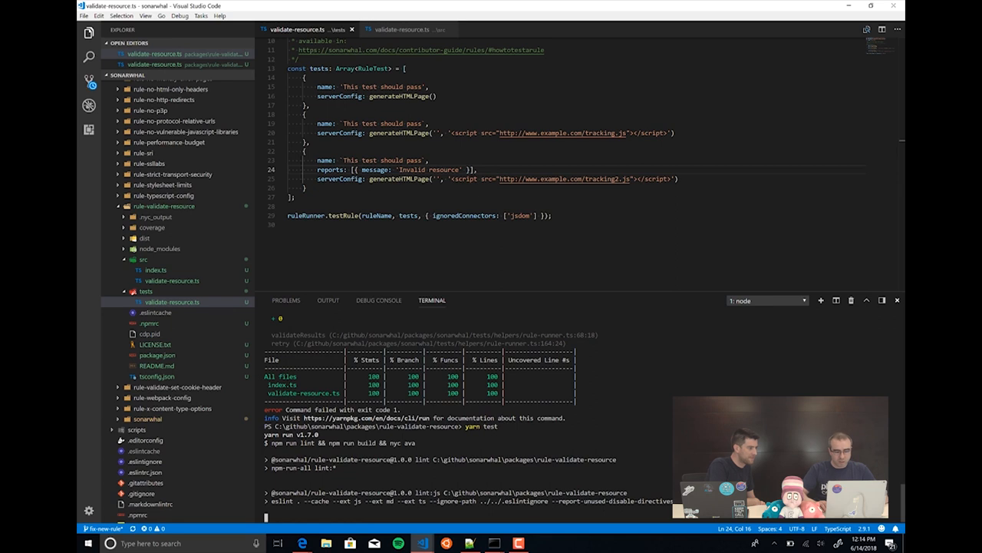
# Step: Stop the running yarn test command, then bring up the rule's src validate-resource.ts file
pyautogui.press('ctrl+c')
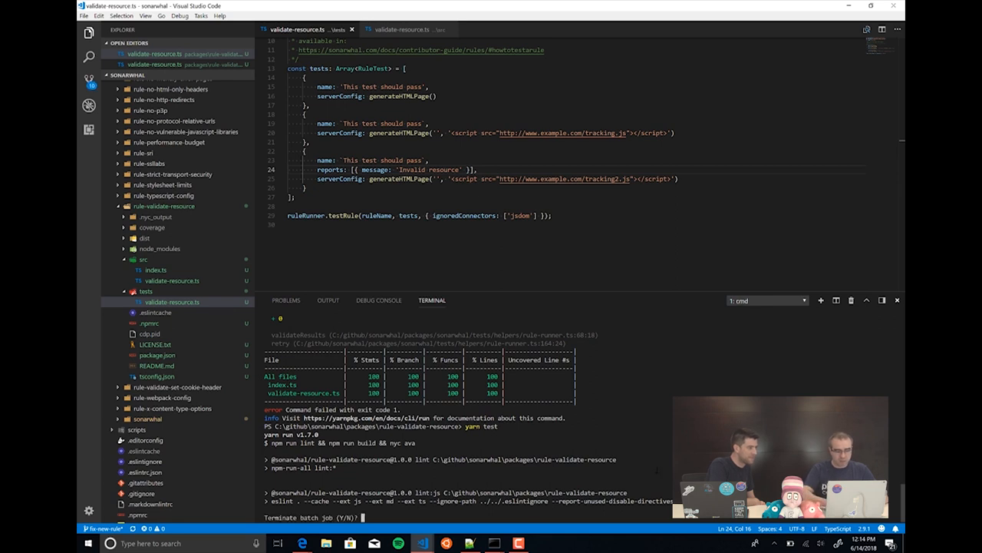
pyautogui.write('Y')
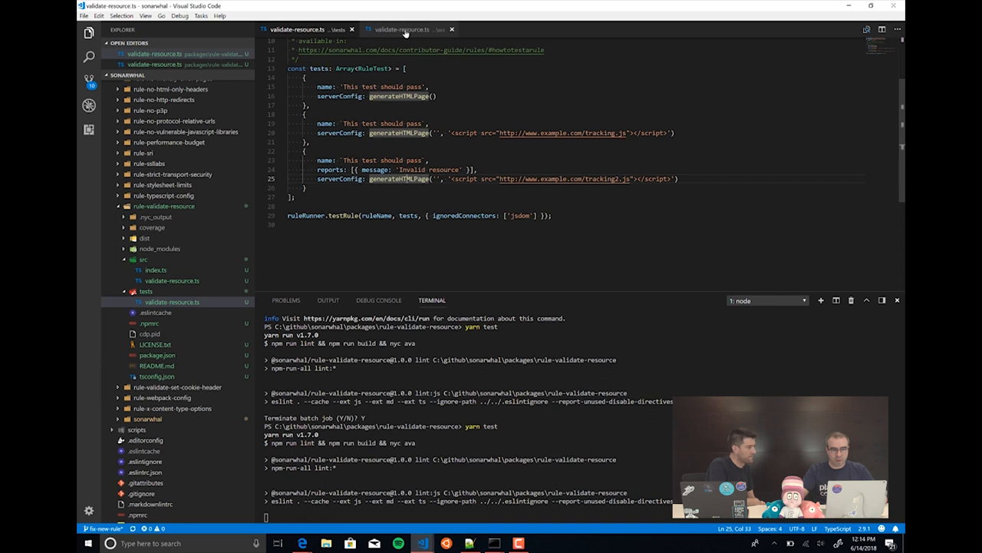
pyautogui.click(402, 29)
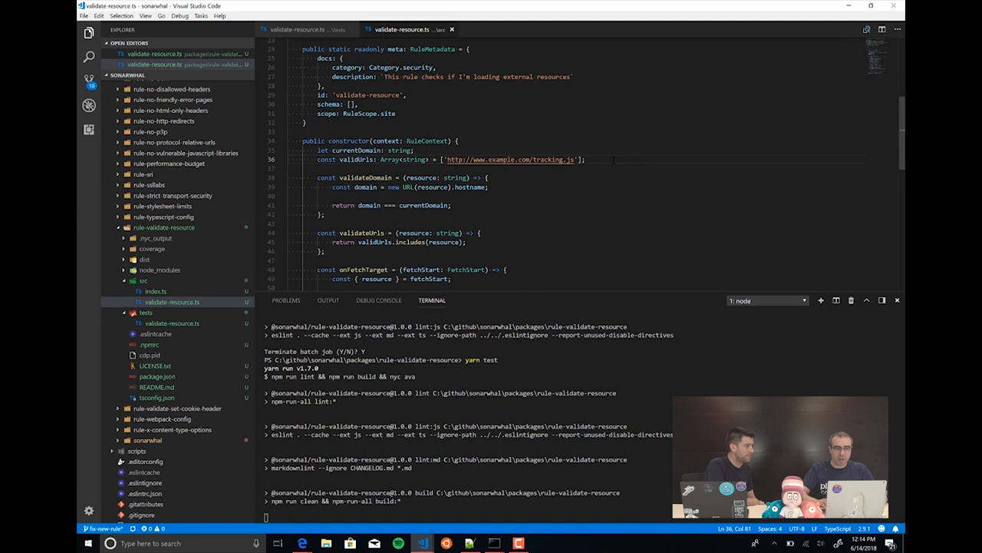
pyautogui.write('context.')
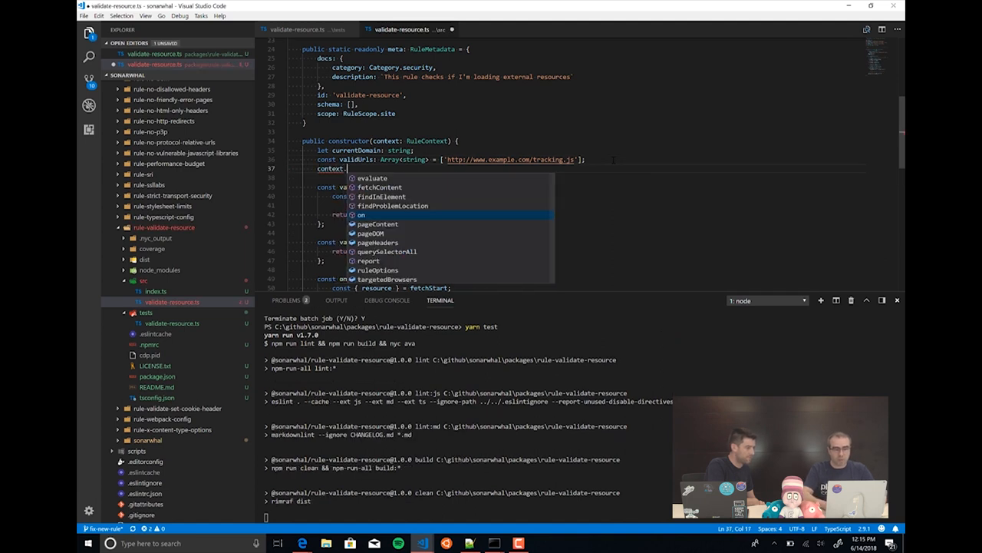
pyautogui.write('ruleOptions')
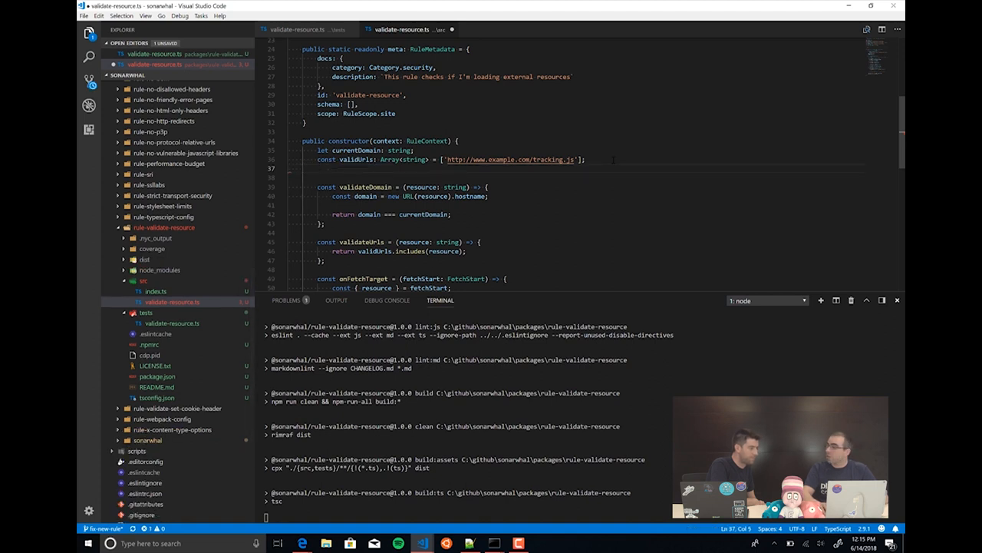
pyautogui.press('Backspace')
pyautogui.write('{')
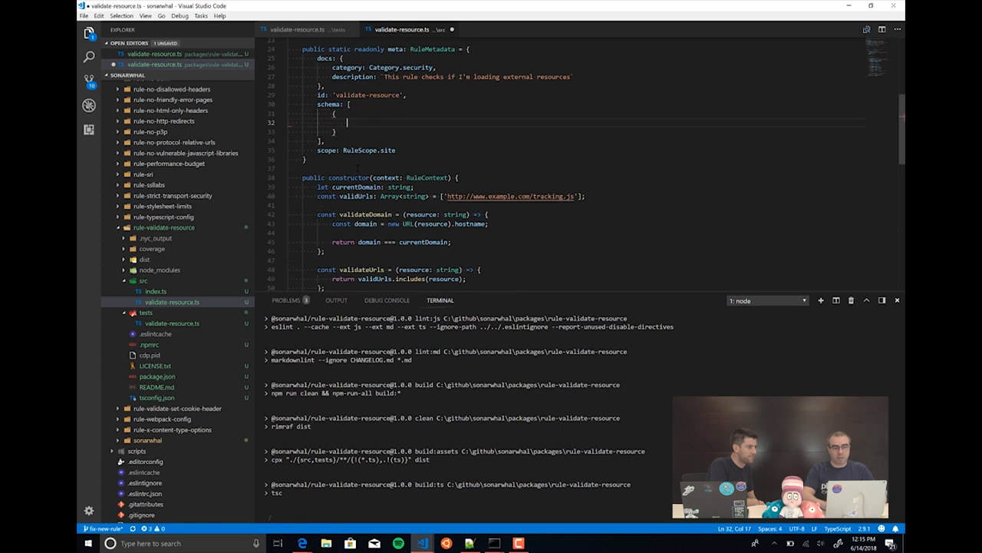
# Step: Wrap the schema properties in type 'object' and give validUrls items { type: 'string' }
pyautogui.write('properties')
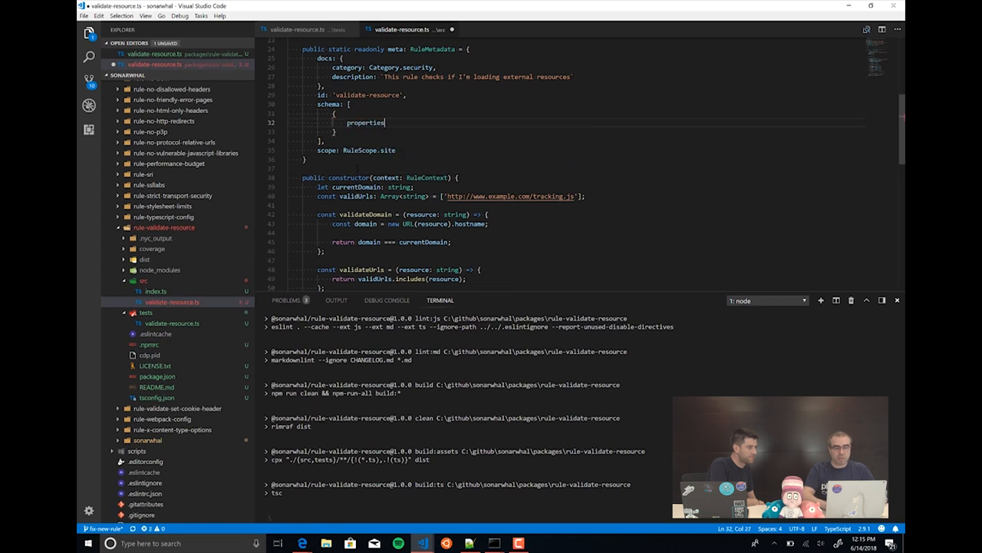
pyautogui.write(': {')
pyautogui.write('validUrls:')
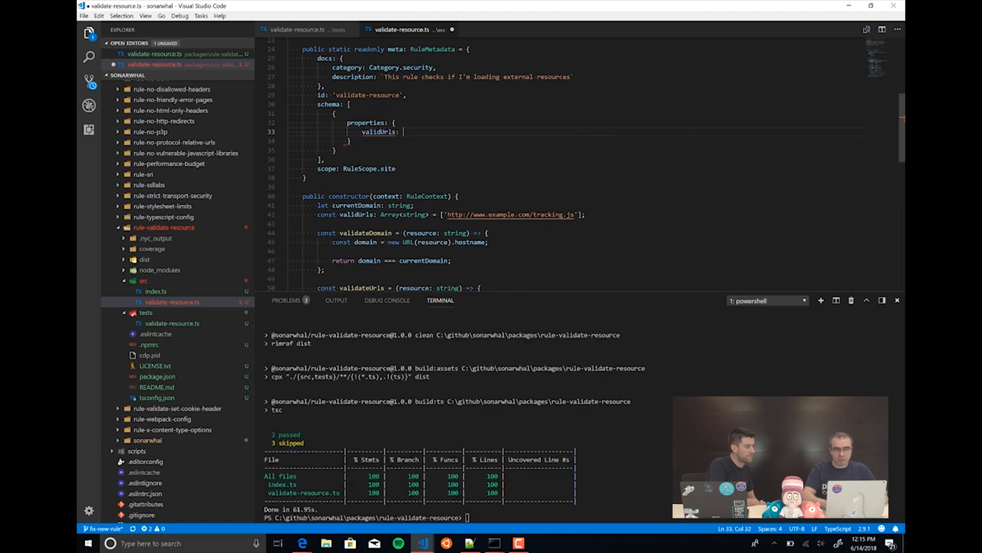
pyautogui.write('typ')
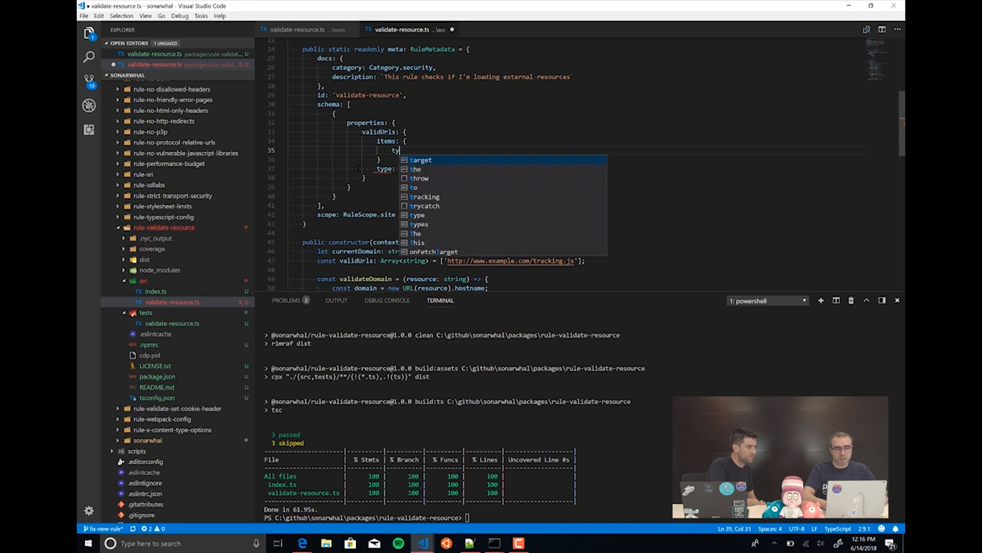
pyautogui.write("string'")
pyautogui.click(580, 159)
pyautogui.write(',')
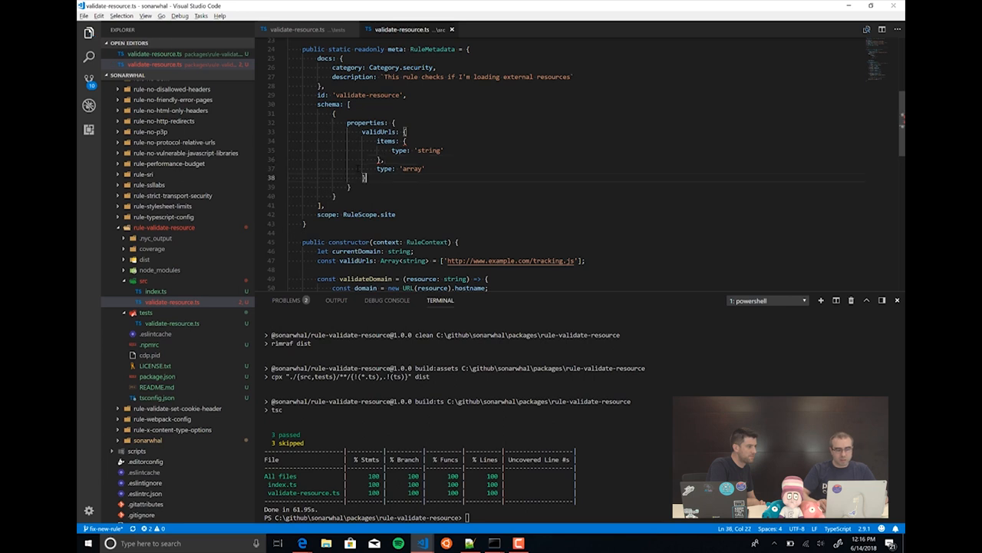
pyautogui.write('type:')
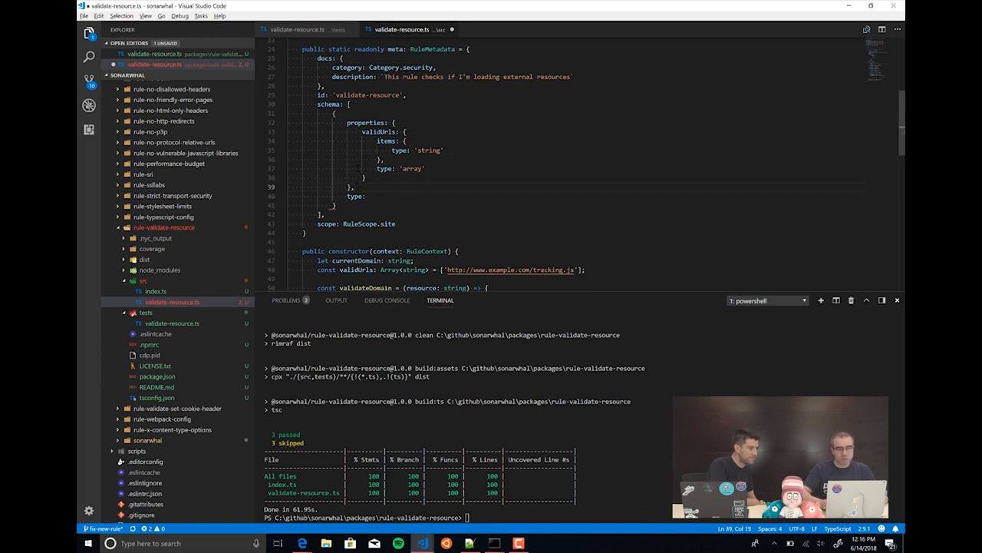
pyautogui.write("'obje")
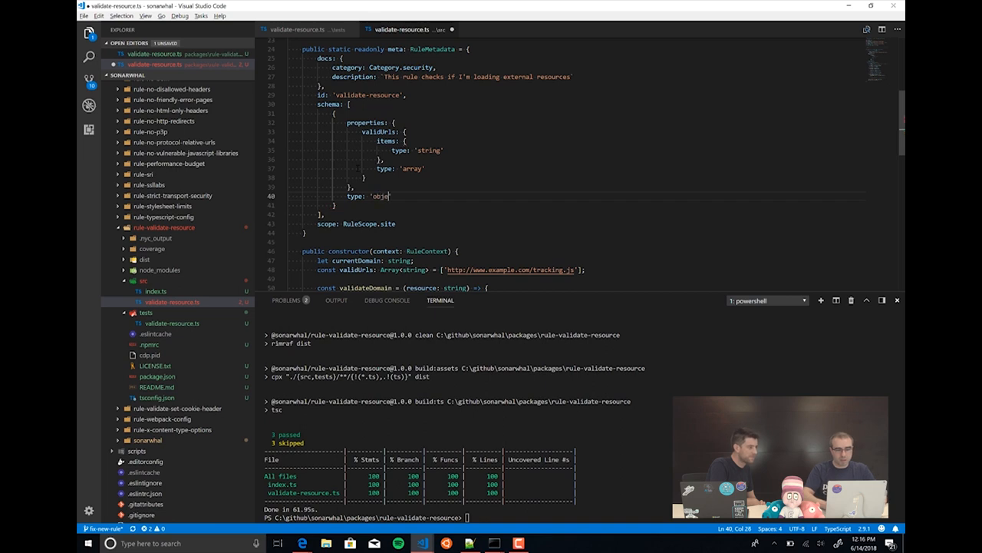
pyautogui.write('ct')
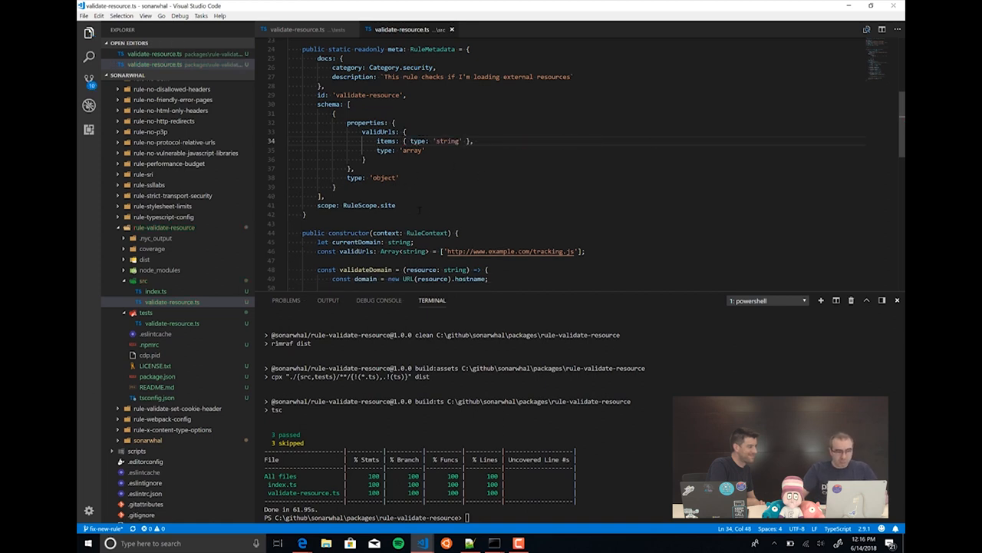
# Step: Rename the constructor's hardcoded validUrls string array to defaultValidUrls
pyautogui.scroll(-3)
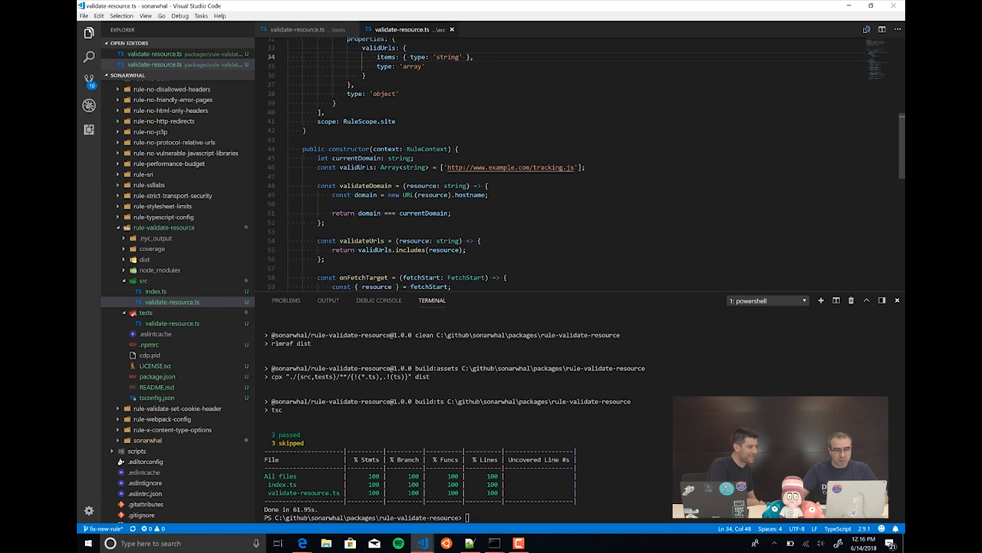
pyautogui.doubleClick(356, 167)
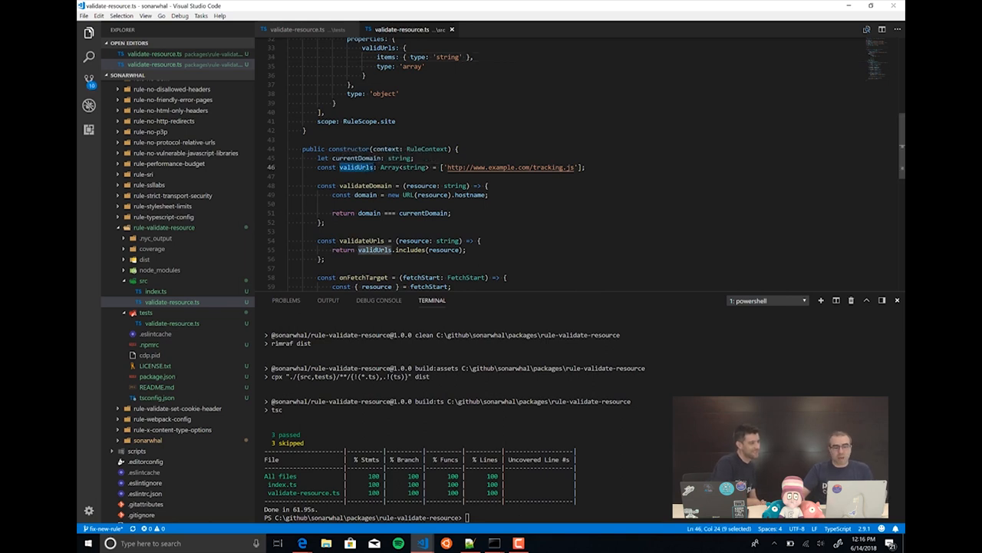
pyautogui.write('const validUrls: string[]')
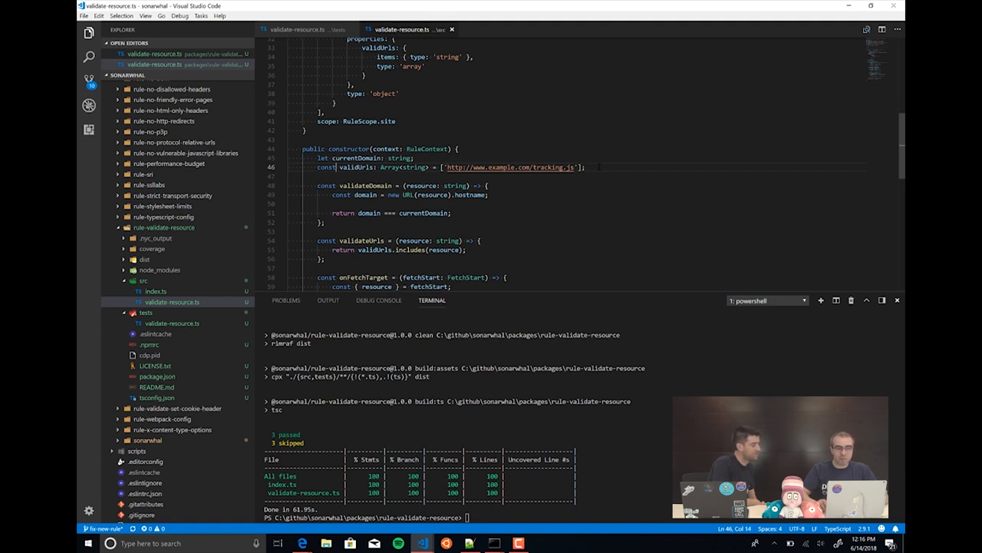
pyautogui.doubleClick(356, 166)
pyautogui.write('defaultV')
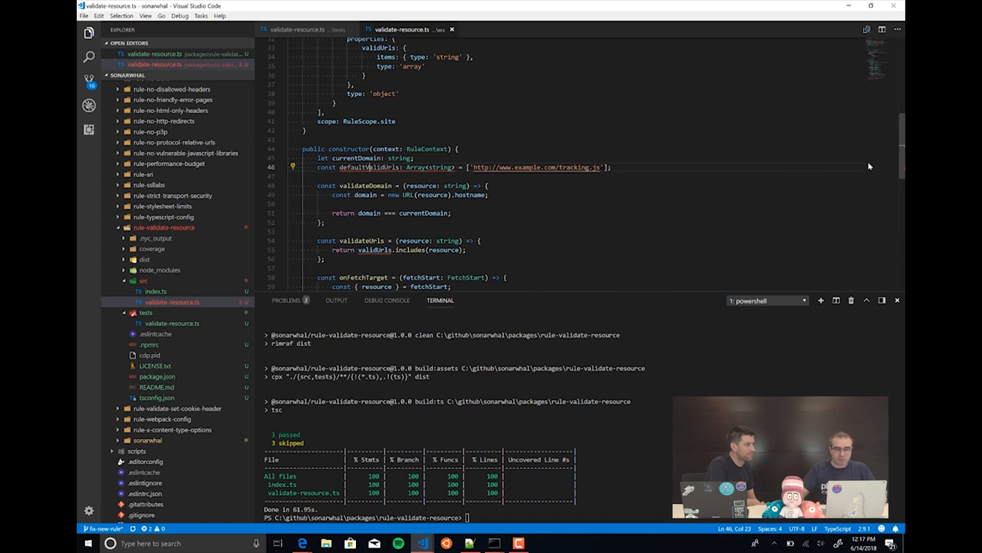
# Step: Add const validUrls: Array<string> taking context.ruleOptions.validUrls if set, else defaultValidUrls
pyautogui.press('Enter')
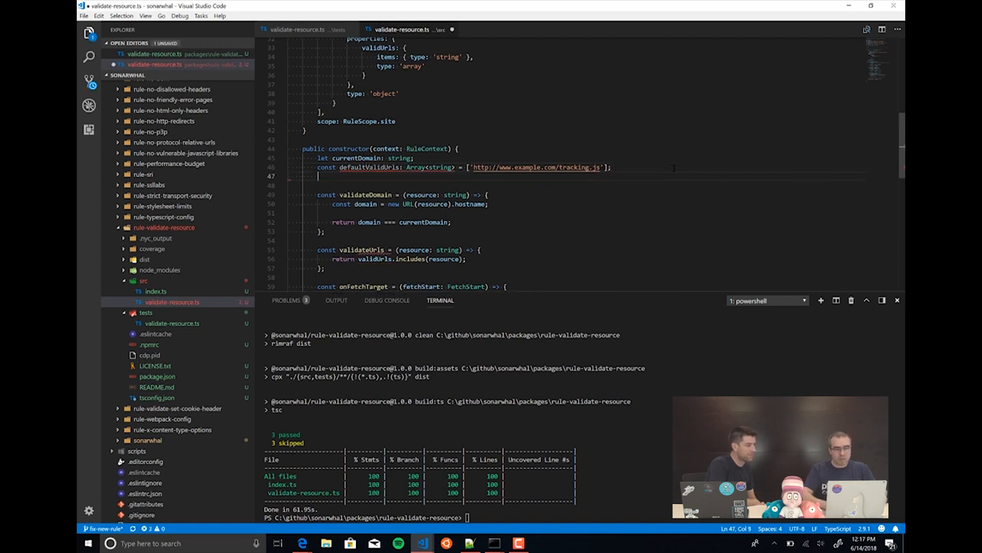
pyautogui.write('const')
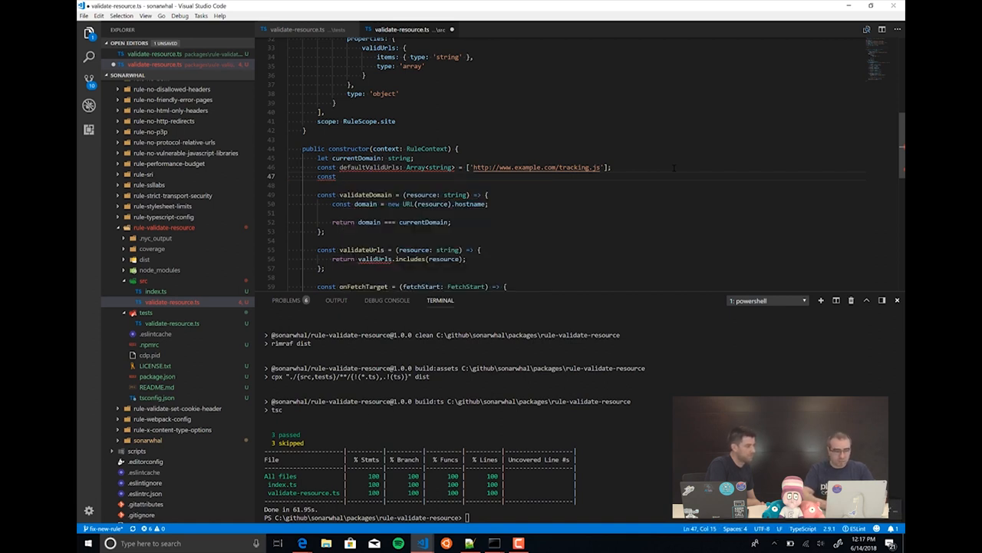
pyautogui.write('validUrls=')
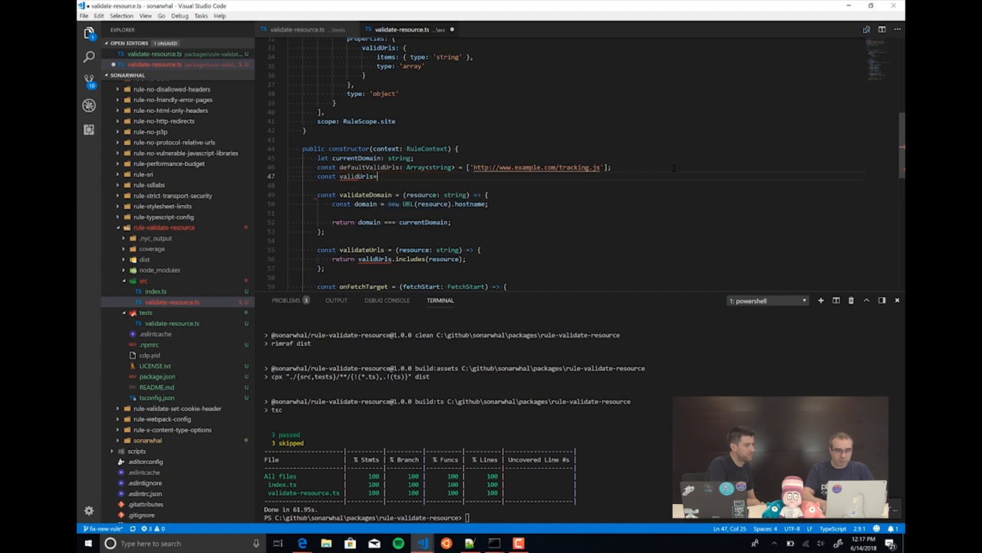
pyautogui.write('Array<string> = (')
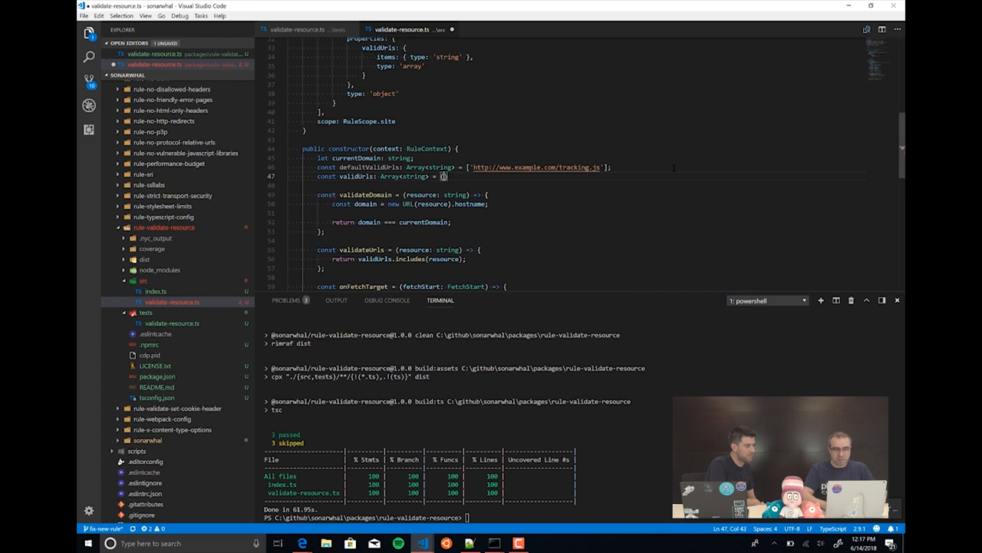
pyautogui.write('context.ruleOptions')
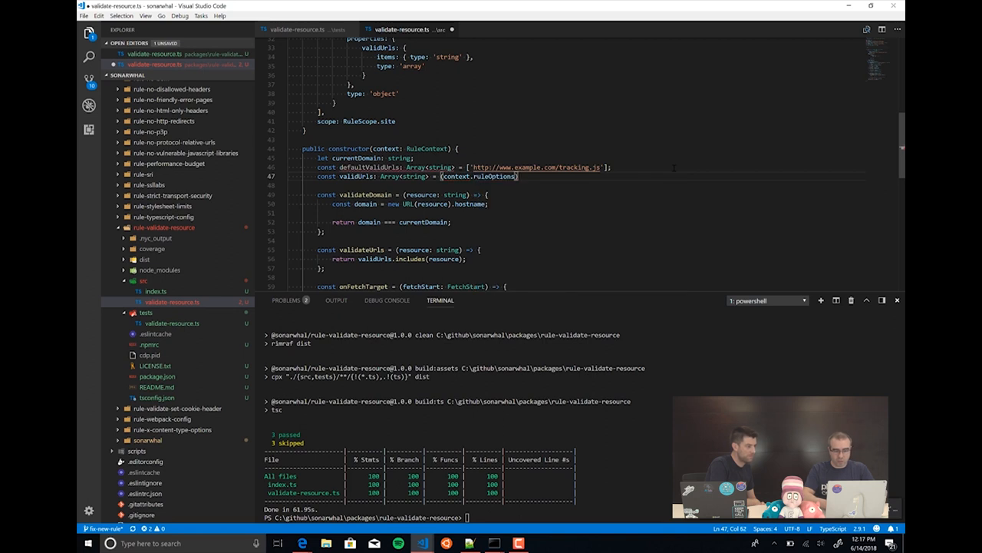
pyautogui.write('&&')
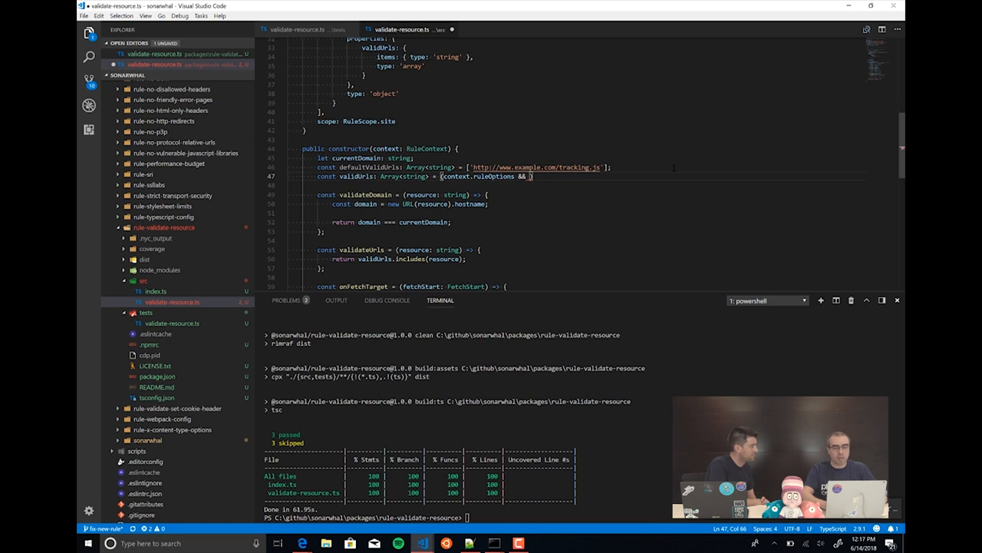
pyautogui.write('context.ruleOptions.')
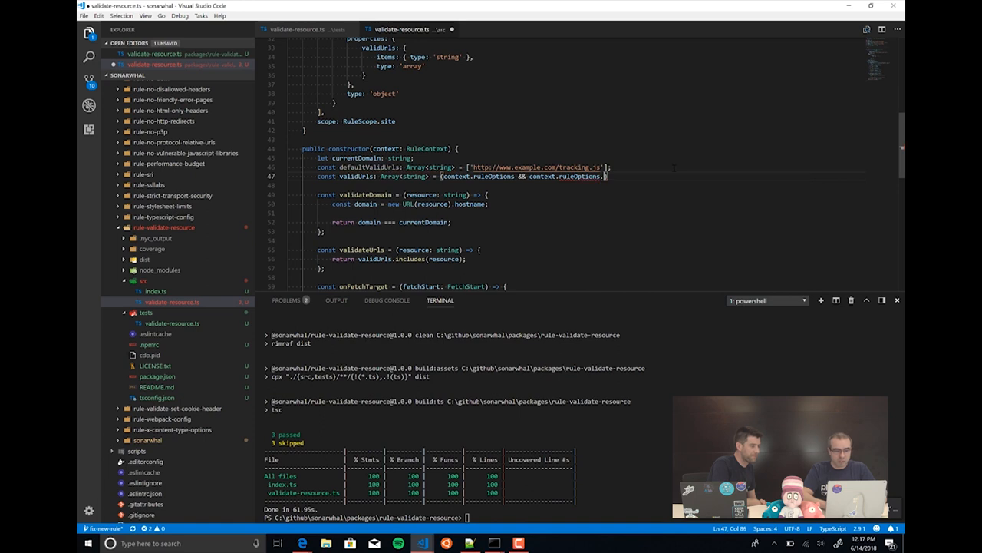
pyautogui.write('valid')
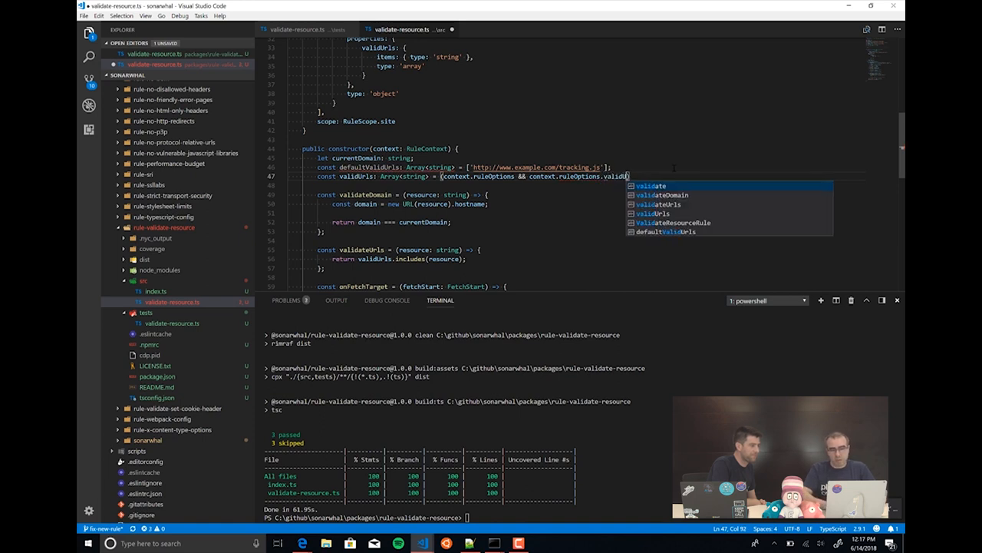
pyautogui.write('Urls')
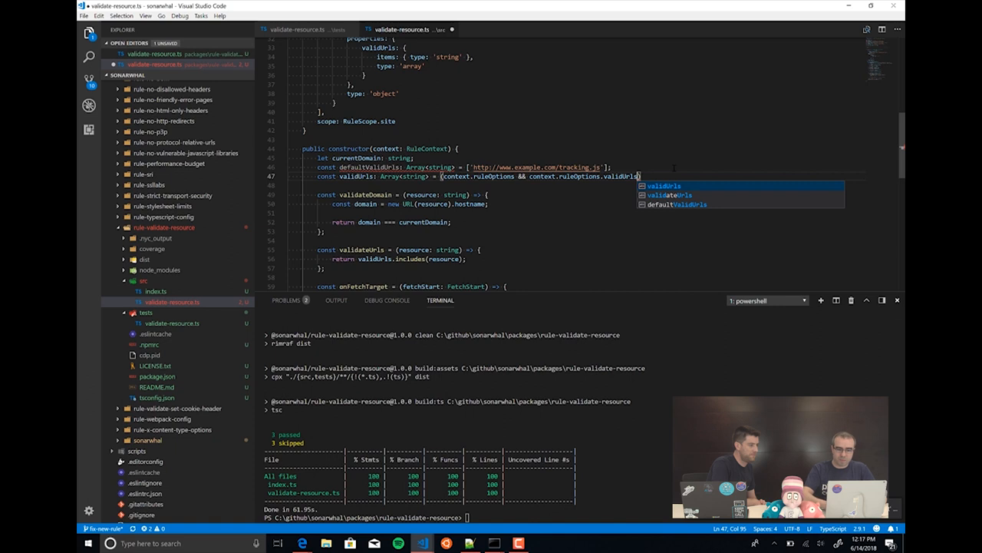
pyautogui.write('?')
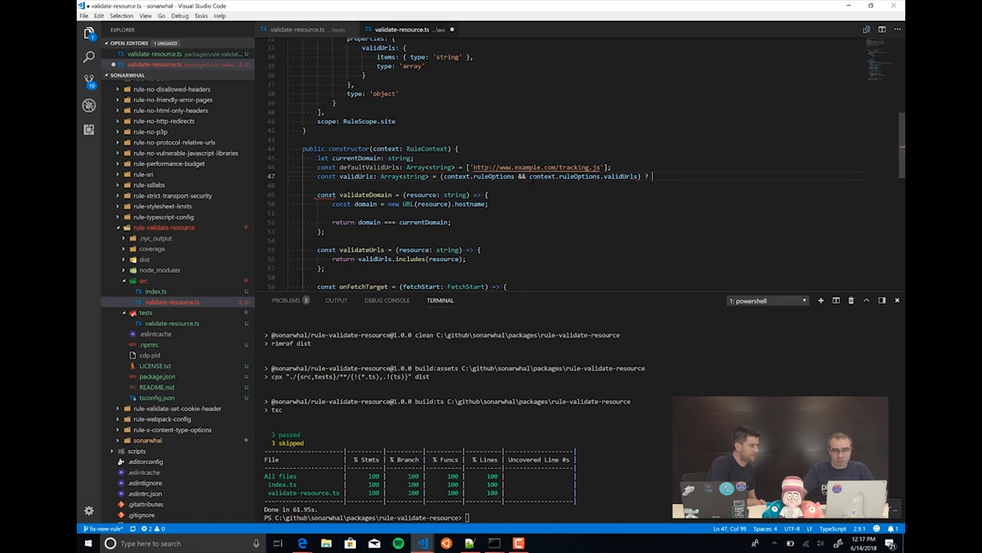
pyautogui.moveTo(531, 176); pyautogui.dragTo(635, 176)
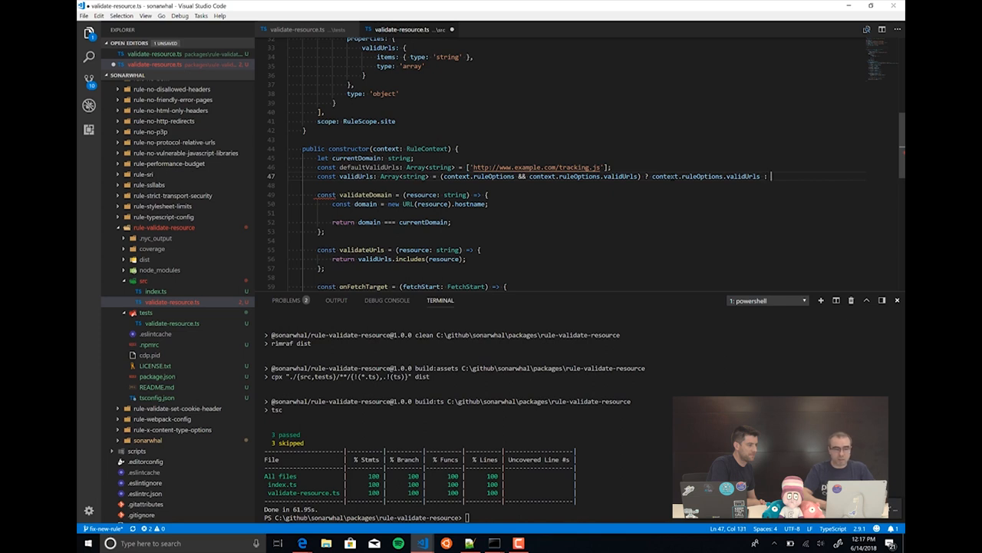
pyautogui.write('defaultValidUrls;')
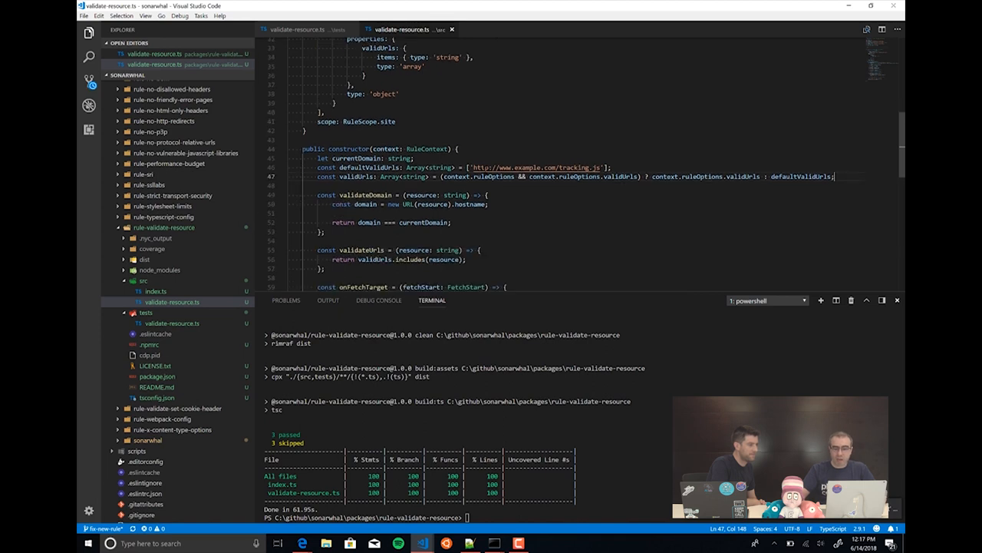
pyautogui.moveTo(537, 168)
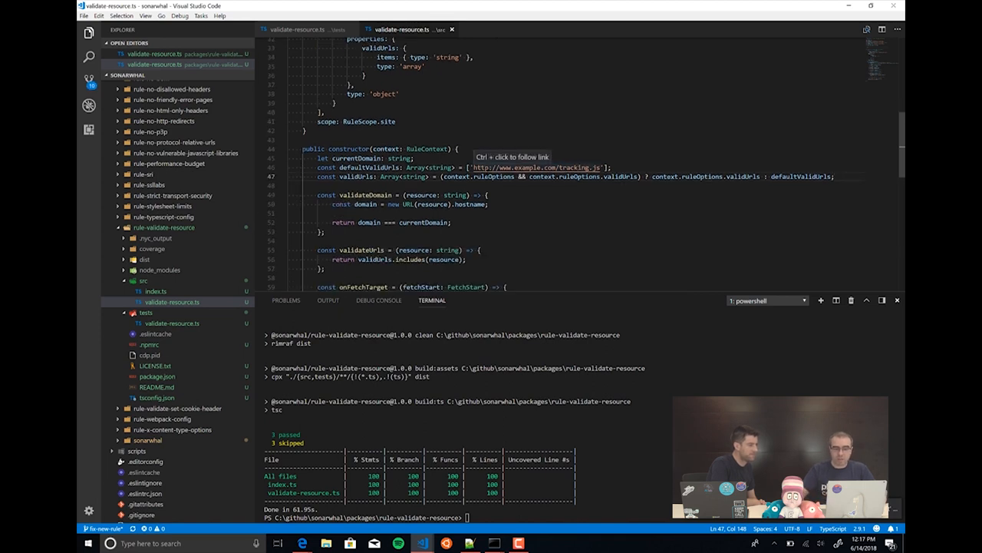
pyautogui.scroll(-3)
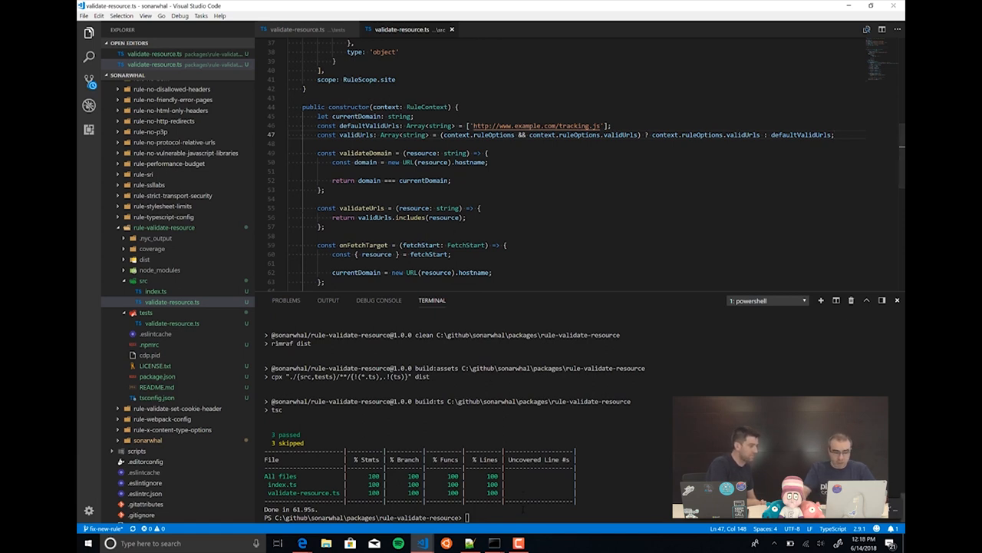
# Step: Run yarn test and follow the lint, build, ava and coverage results
pyautogui.write('yarn test')
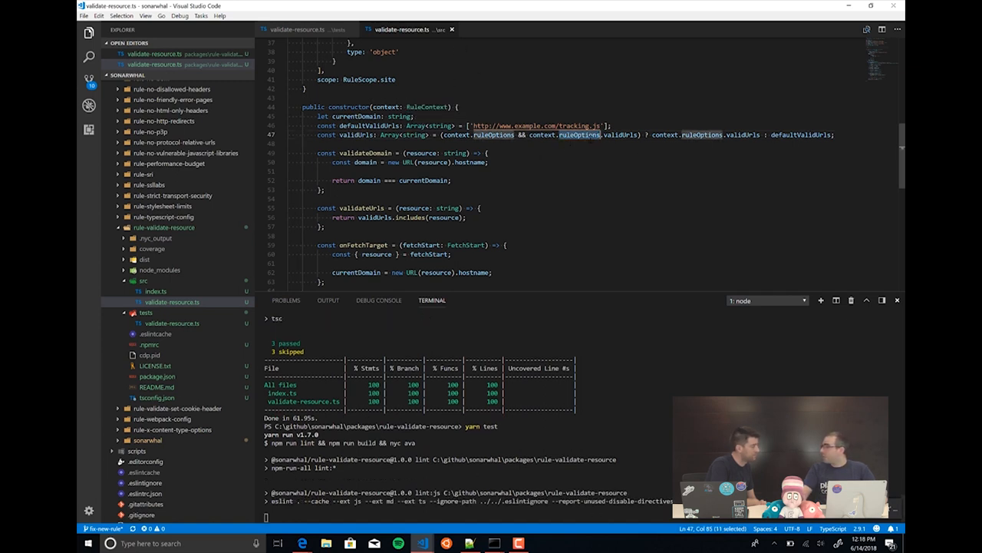
pyautogui.moveTo(580, 134)
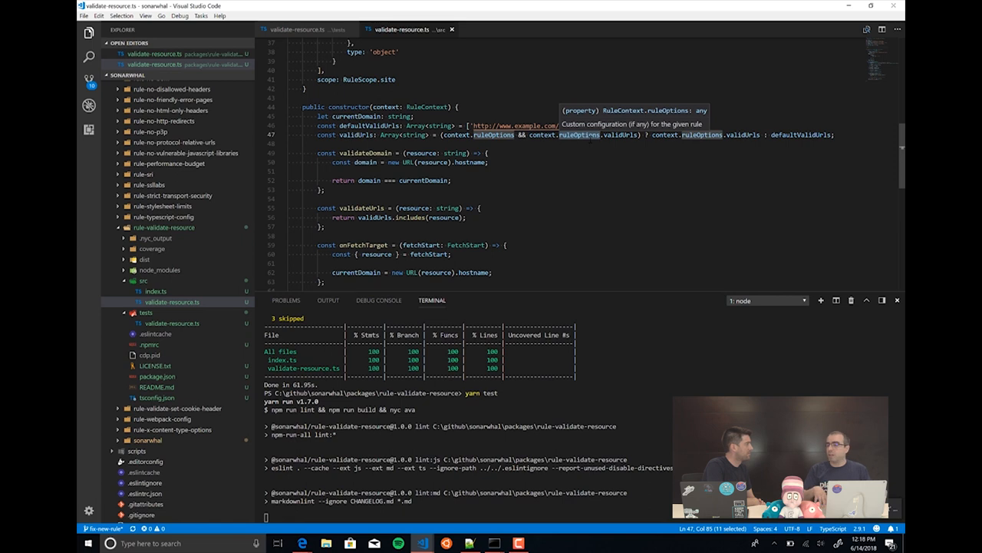
pyautogui.scroll(-3)
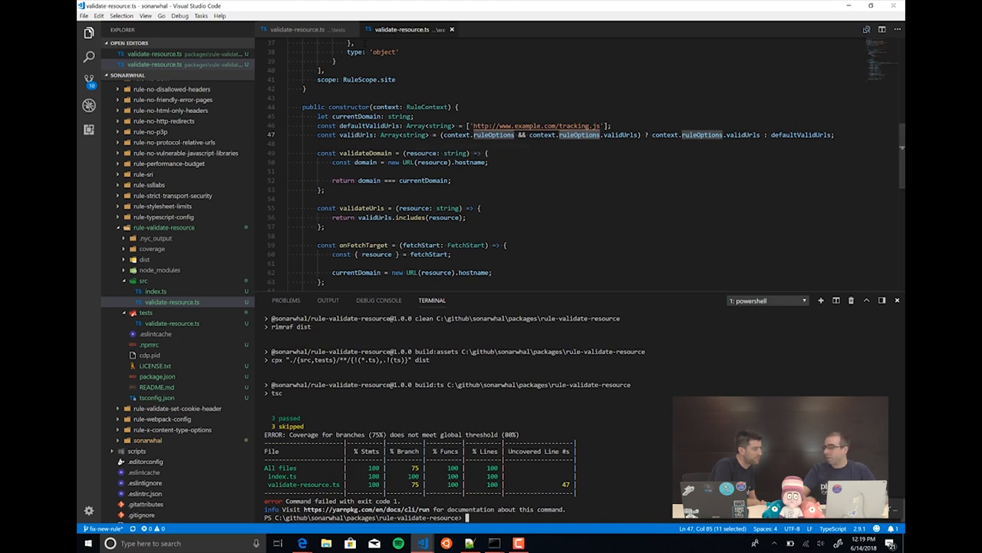
pyautogui.moveTo(307, 29)
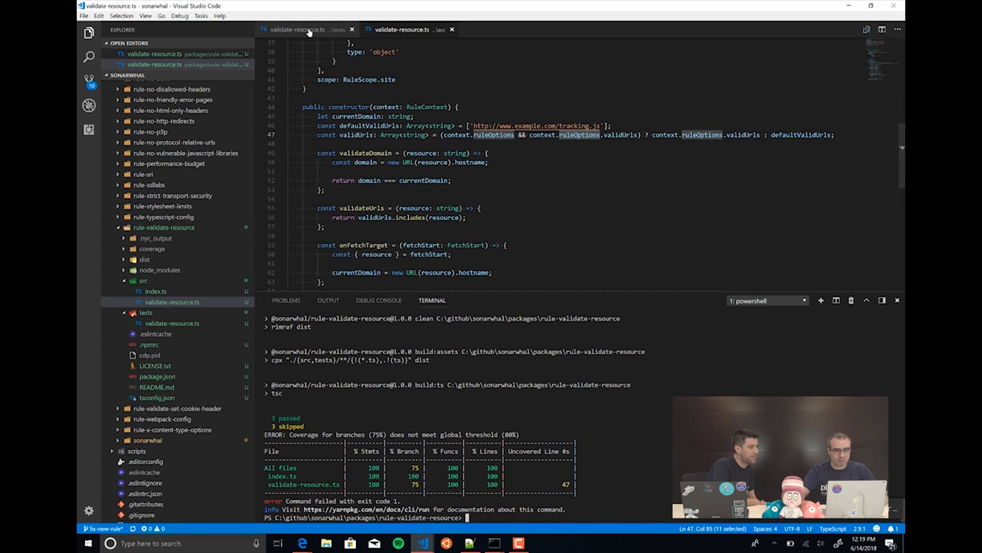
# Step: Add a tests2 list with a tracking2.js case, run with ruleOptions validUrls set to tracking2.js
pyautogui.click(401, 29)
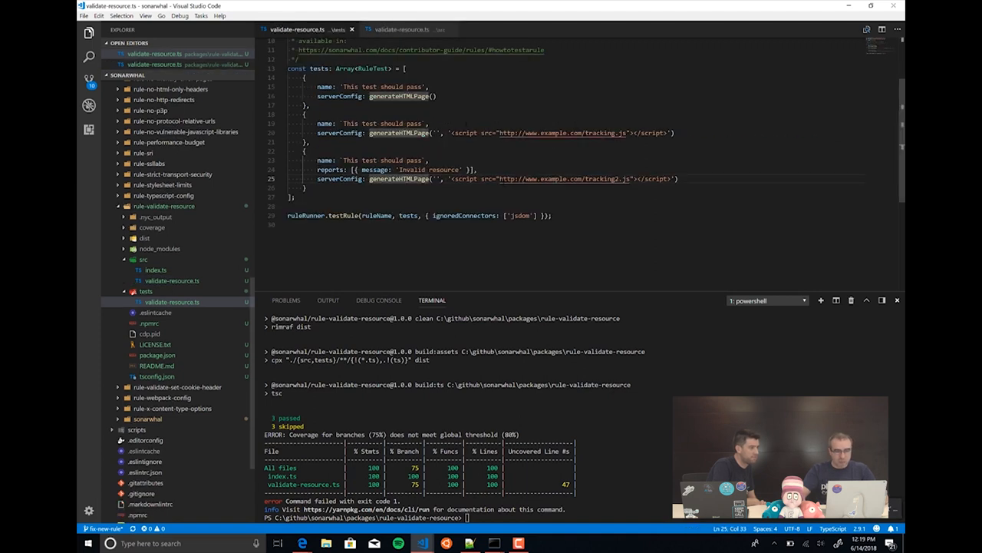
pyautogui.click(551, 215)
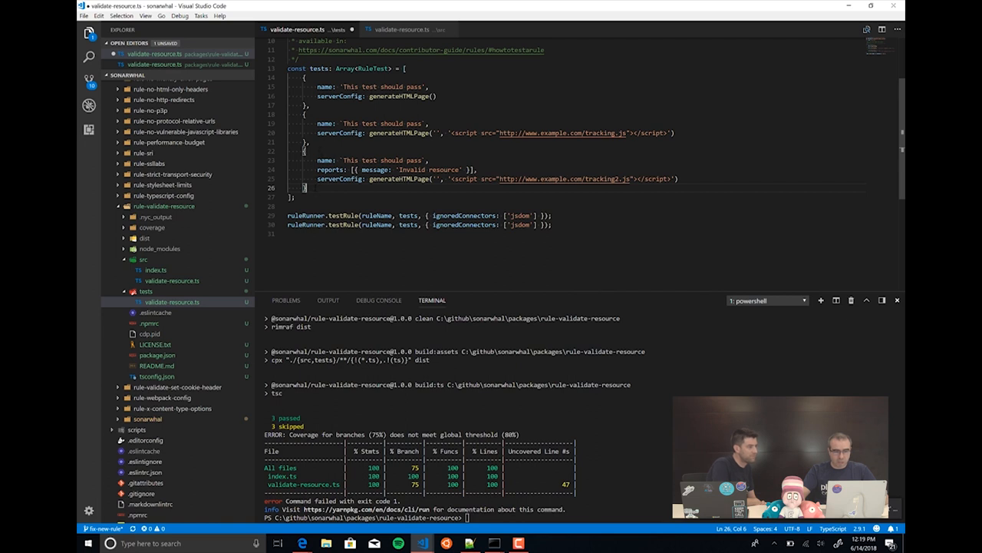
pyautogui.moveTo(304, 160); pyautogui.dragTo(304, 187)
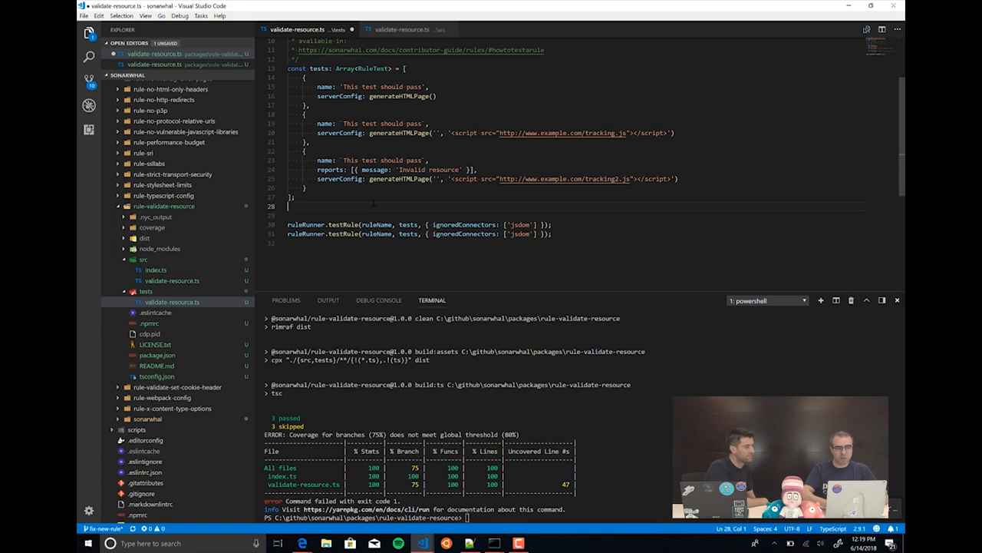
pyautogui.write('const tests2: Arra')
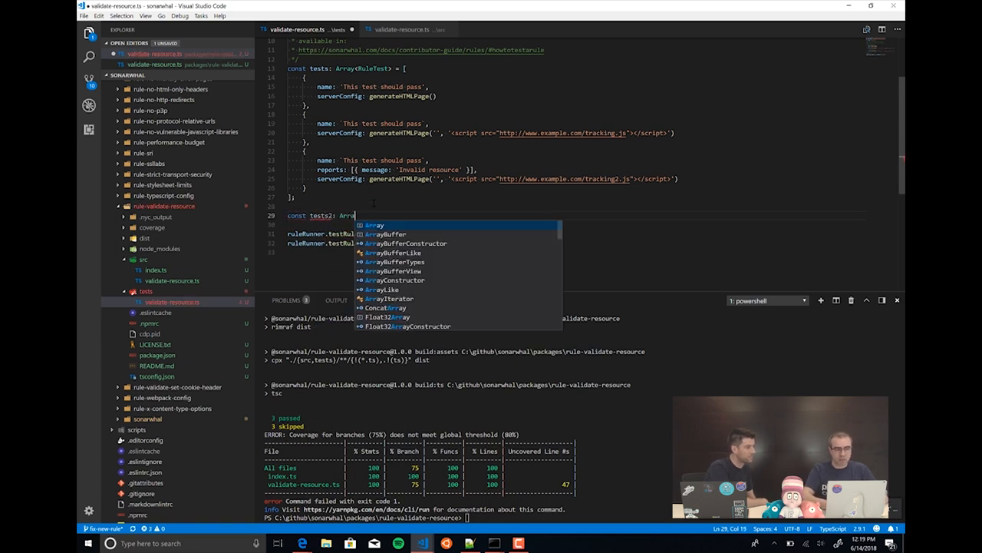
pyautogui.write('<RuleTest> = [')
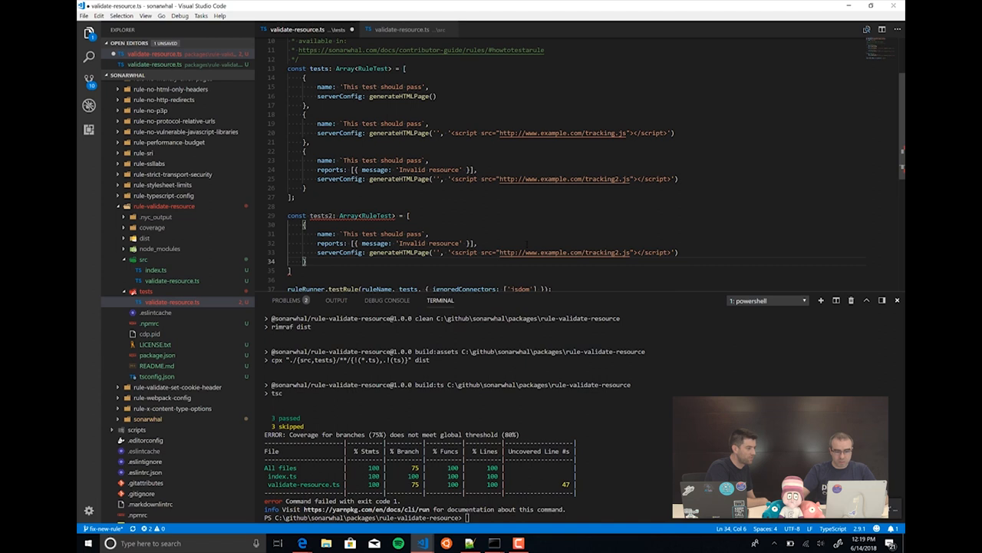
pyautogui.click(617, 252)
pyautogui.write('fail')
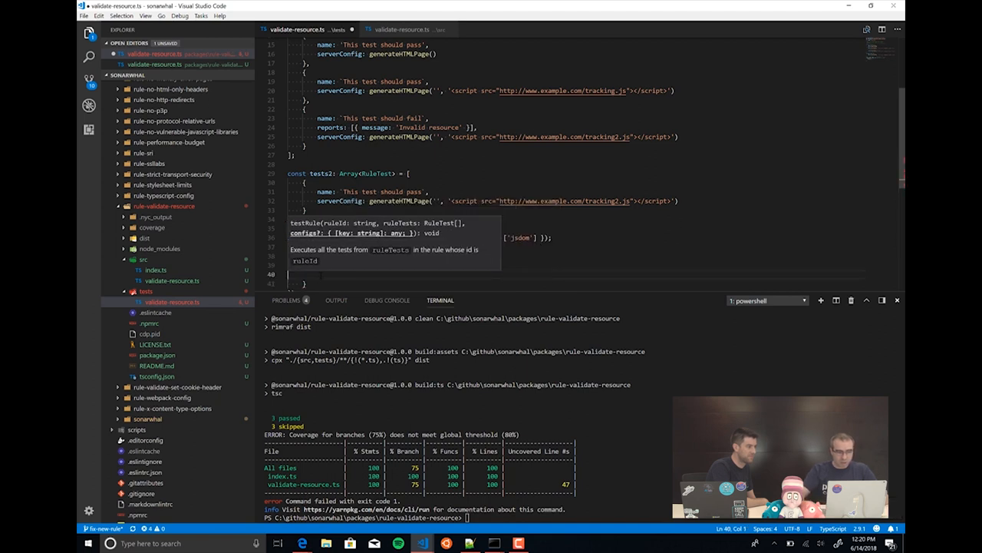
pyautogui.write("validUrls: ['http://www.example.com/tracking2.js'] }")
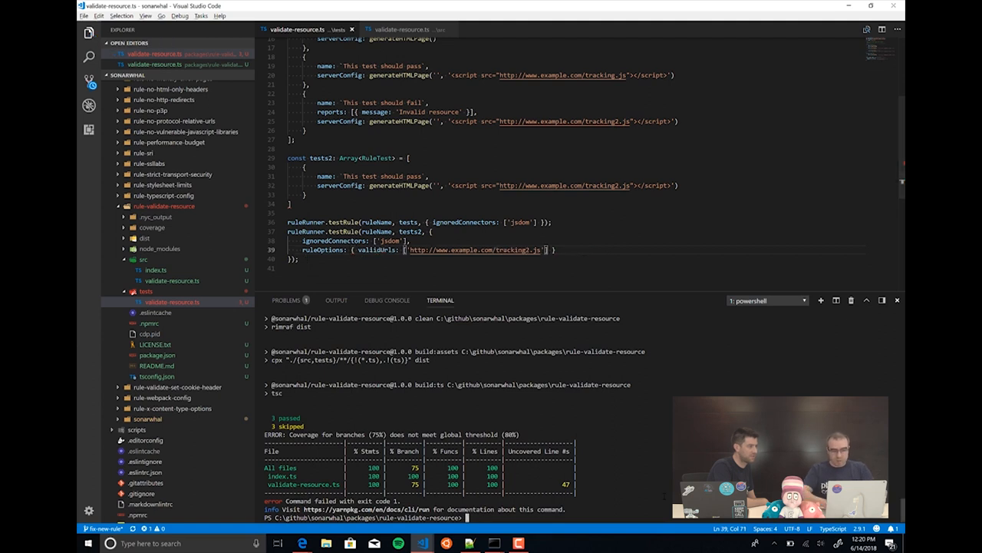
# Step: Rerun yarn test, then switch to the other validate-resource.ts file
pyautogui.write('yarn test')
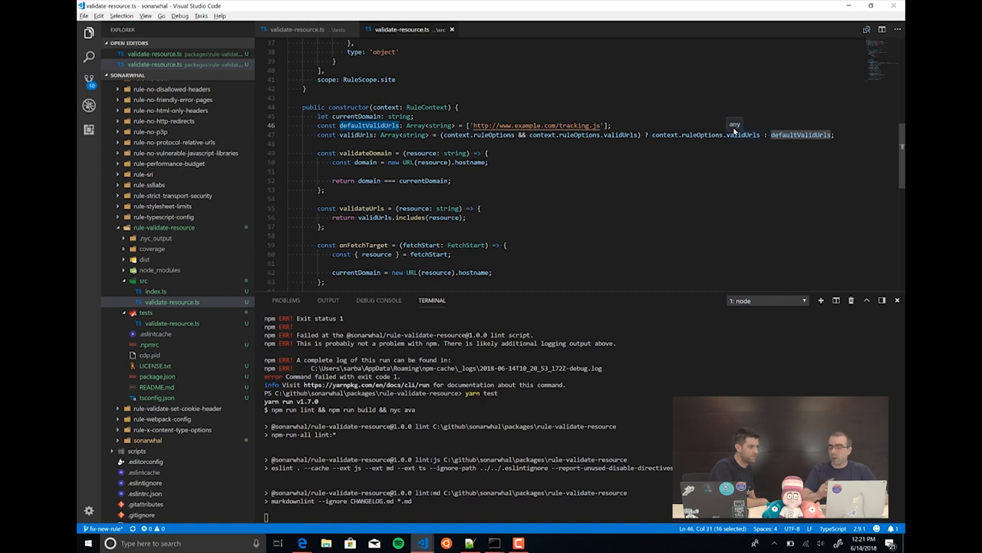
pyautogui.scroll(-3)
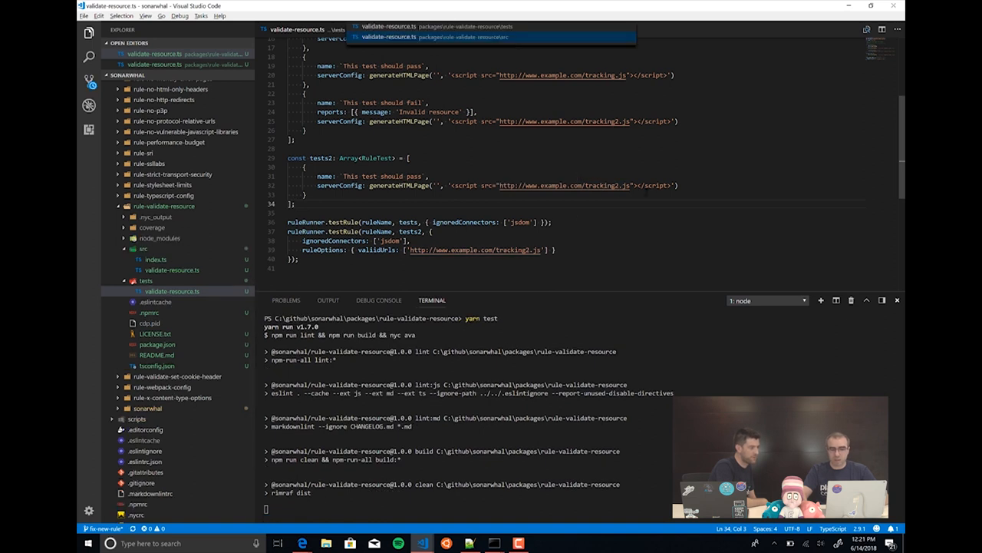
pyautogui.click(388, 37)
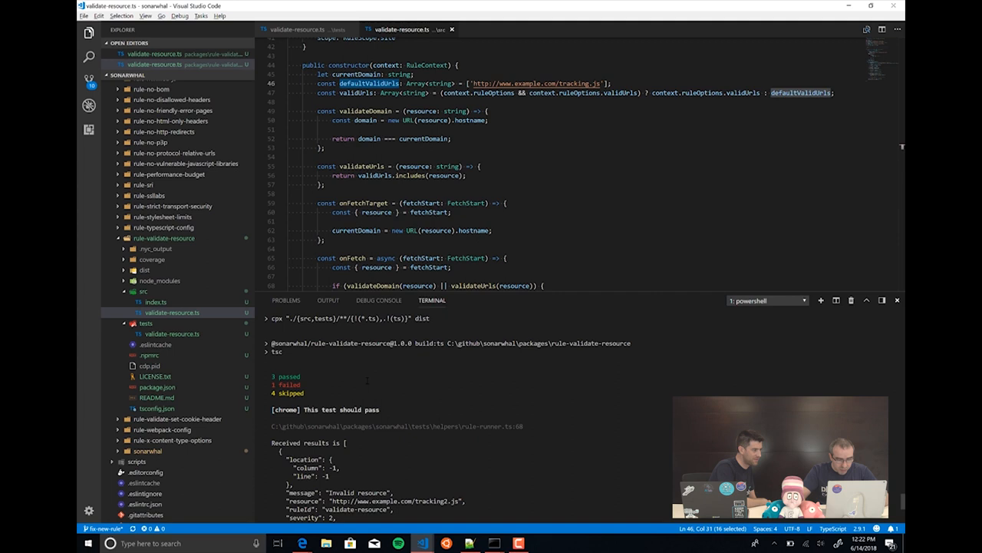
# Step: Scroll the terminal output to the failed 'This test should pass' case for tracking2.js
pyautogui.scroll(-3)
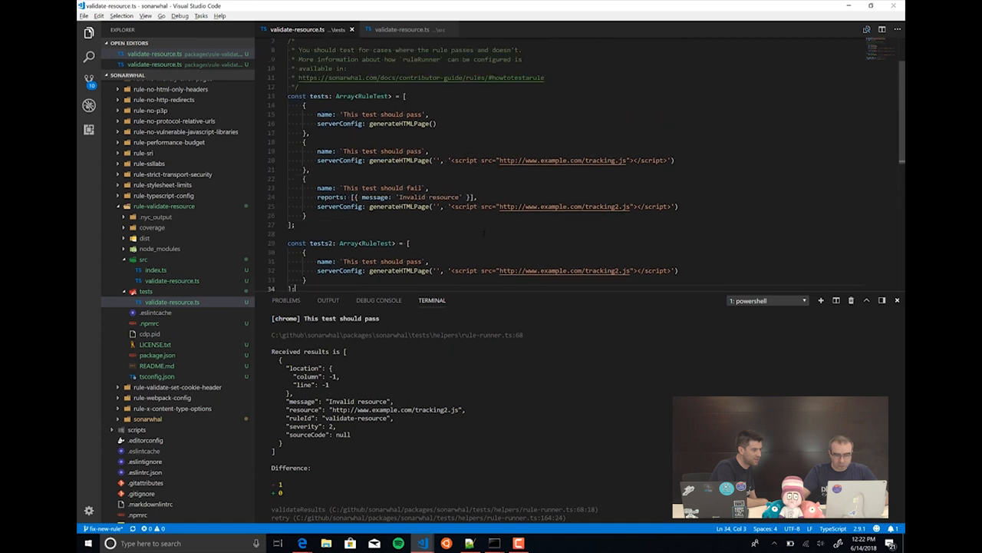
pyautogui.scroll(-3)
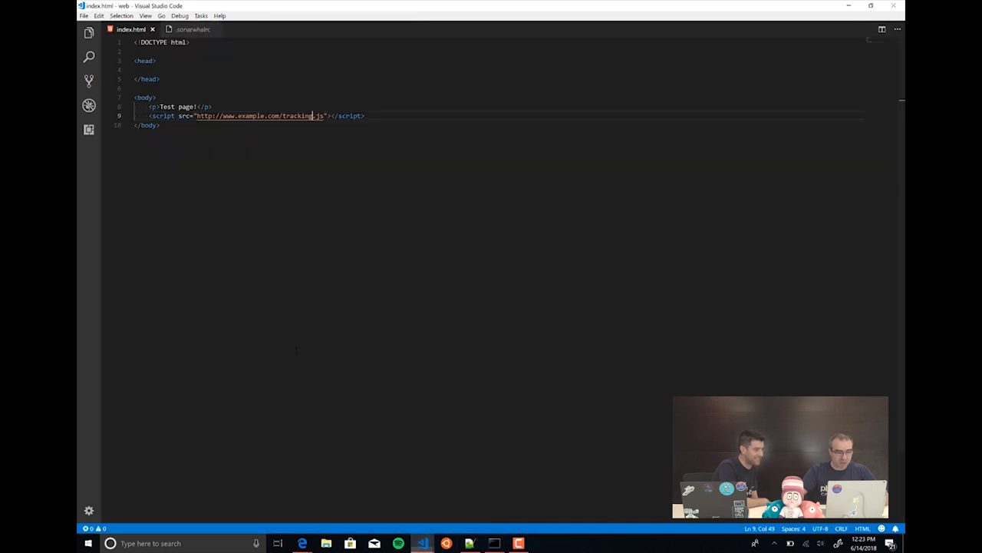
pyautogui.moveTo(261, 116)
pyautogui.write('2')
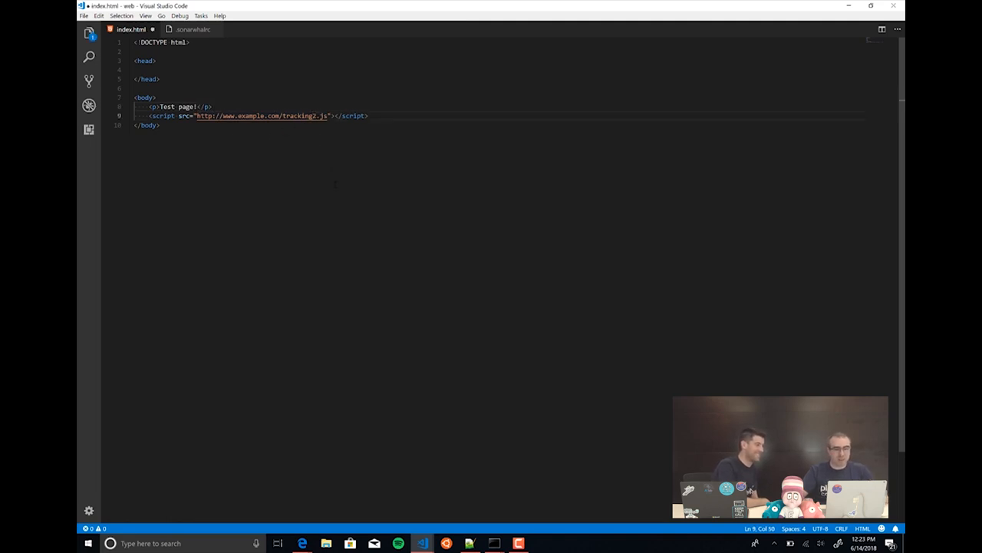
# Step: Save index.html after changing its script source from tracking.js to tracking2.js
pyautogui.press('ctrl+s')
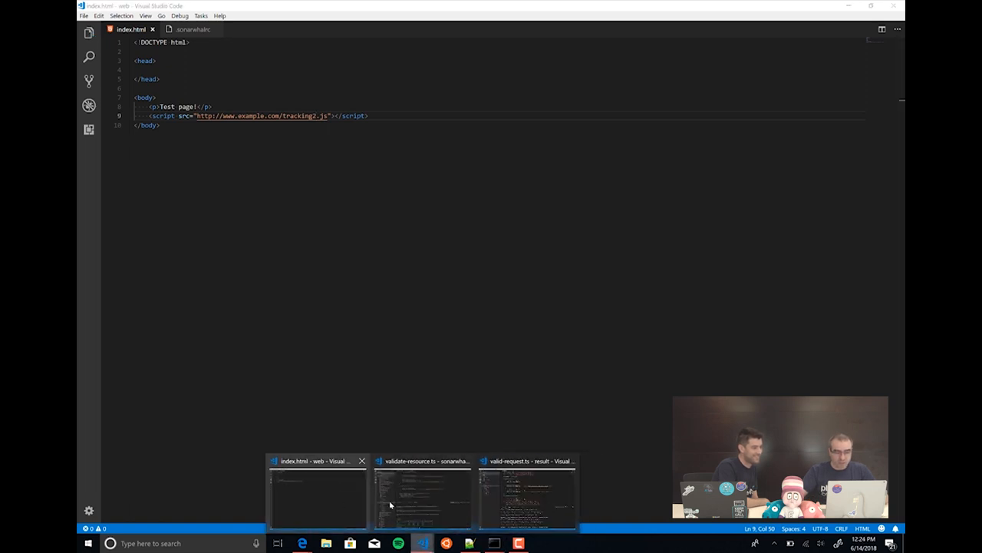
pyautogui.click(422, 492)
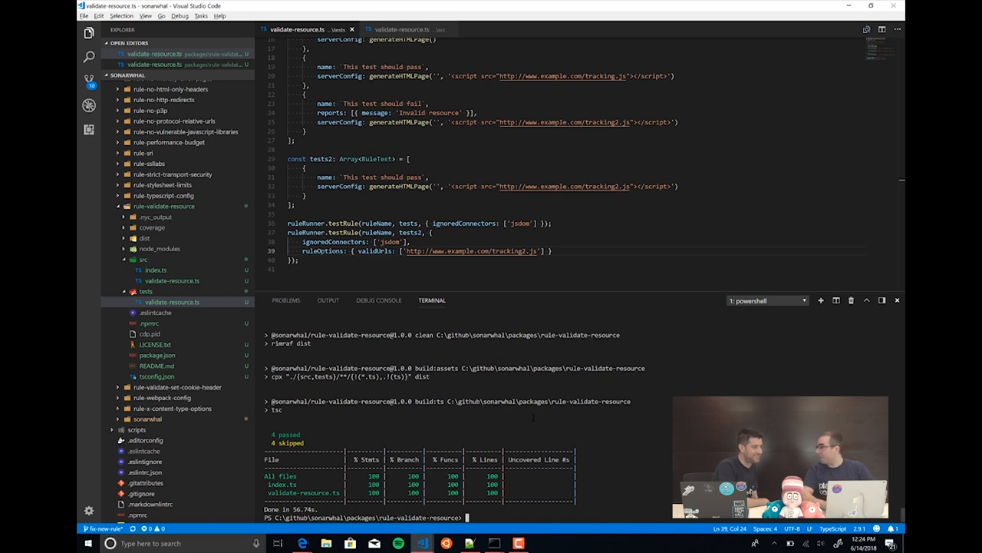
pyautogui.write('c')
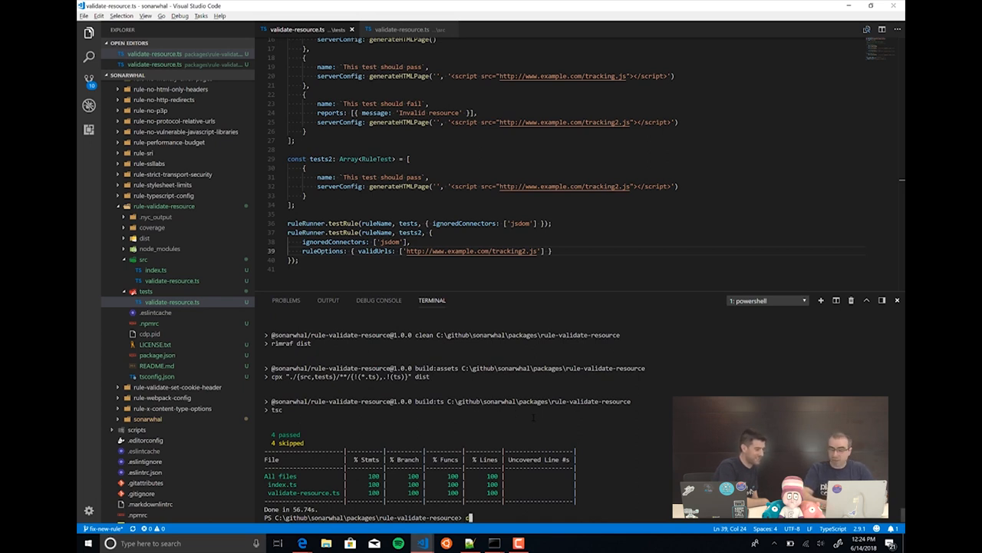
pyautogui.write('cd ..\\sonarwhal\\')
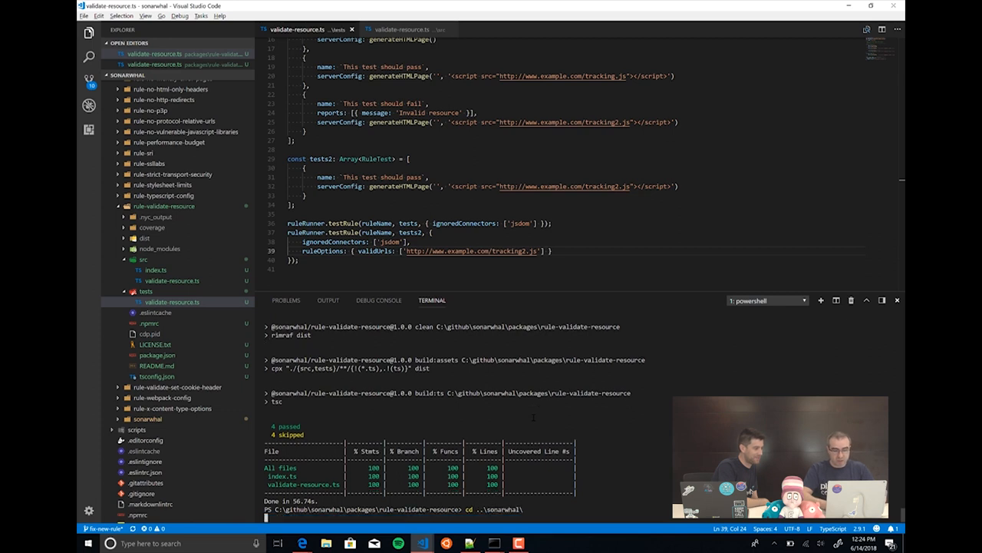
pyautogui.write('yarn sonarwhal')
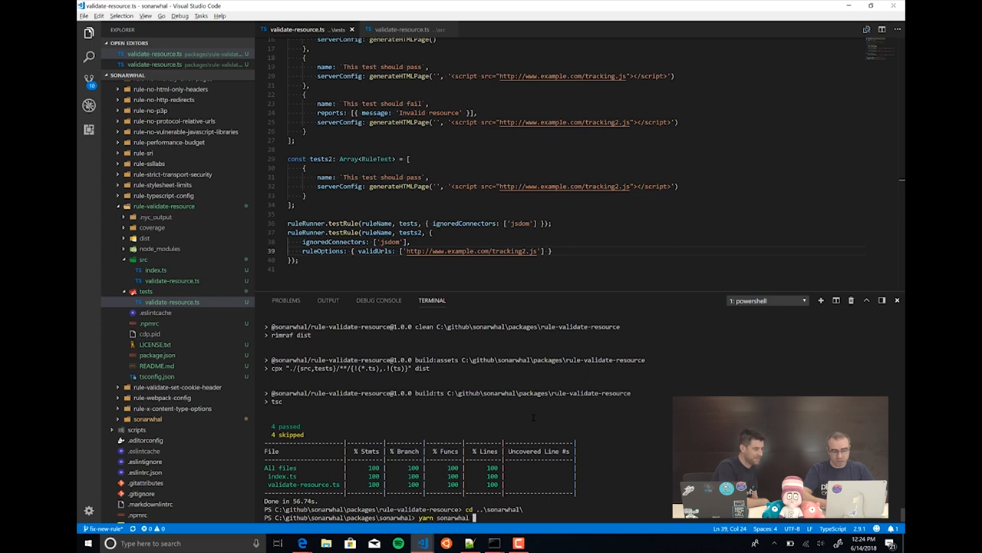
pyautogui.write('http://localhost:8080')
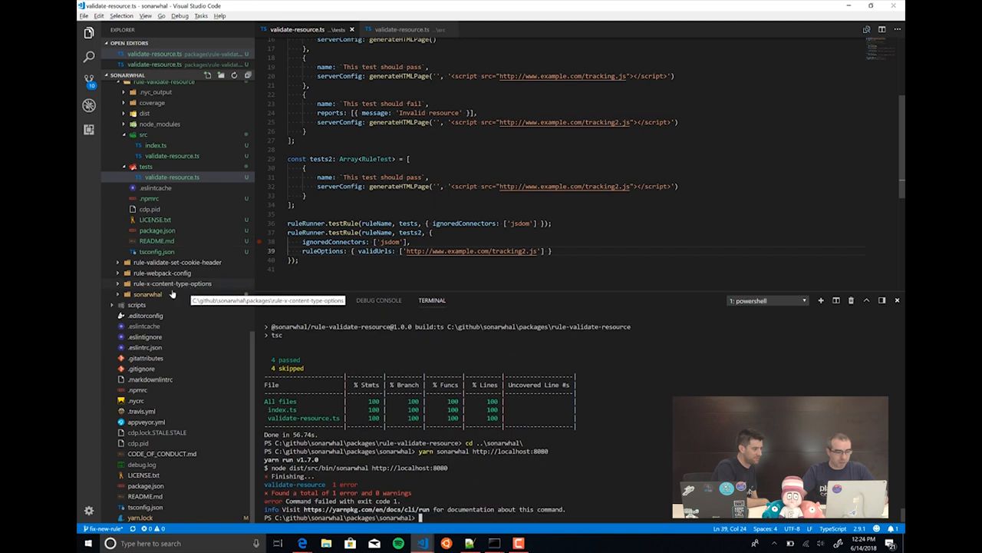
# Step: In .sonarwhalrc, change validate-resource to ["error", { validUrls: [] }]
pyautogui.click(148, 210)
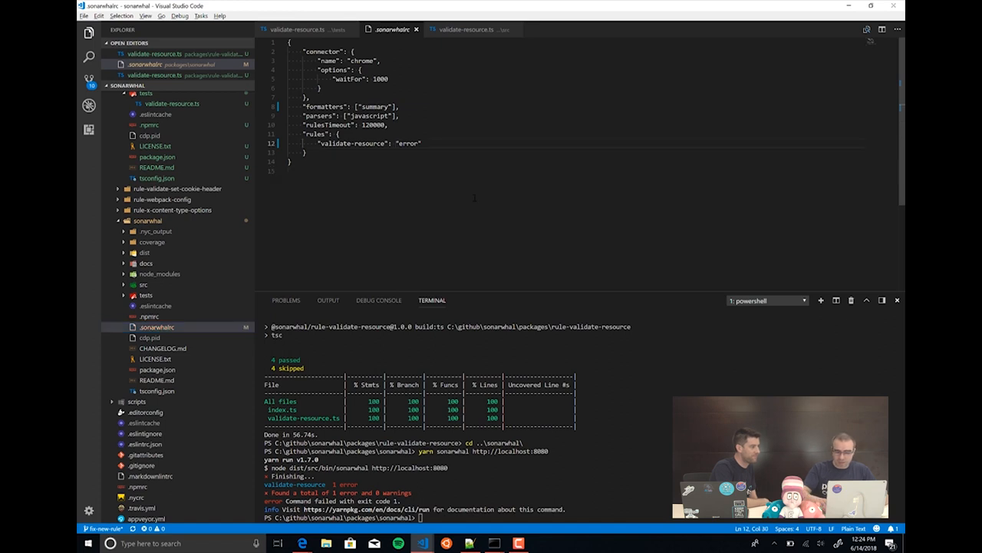
pyautogui.write('["error"')
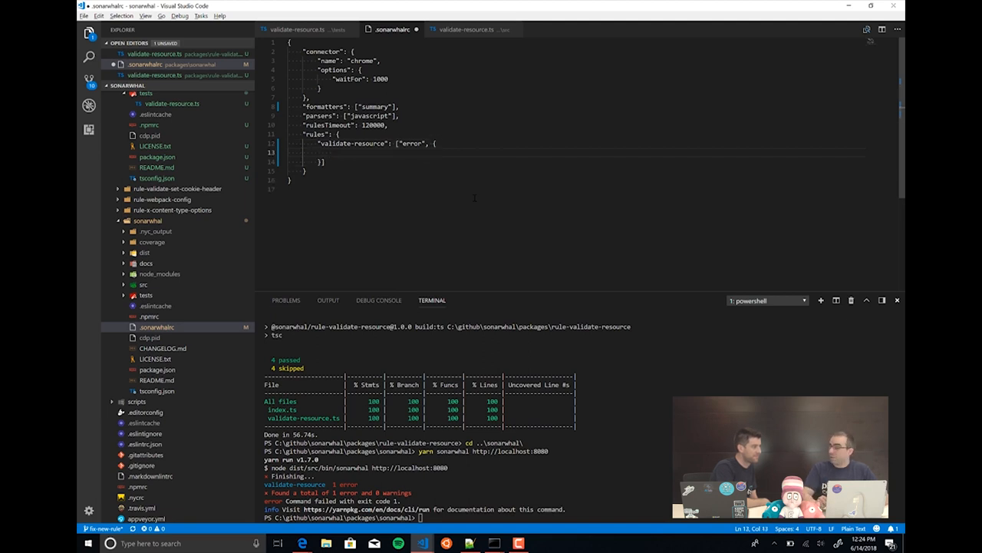
pyautogui.write('validOpti')
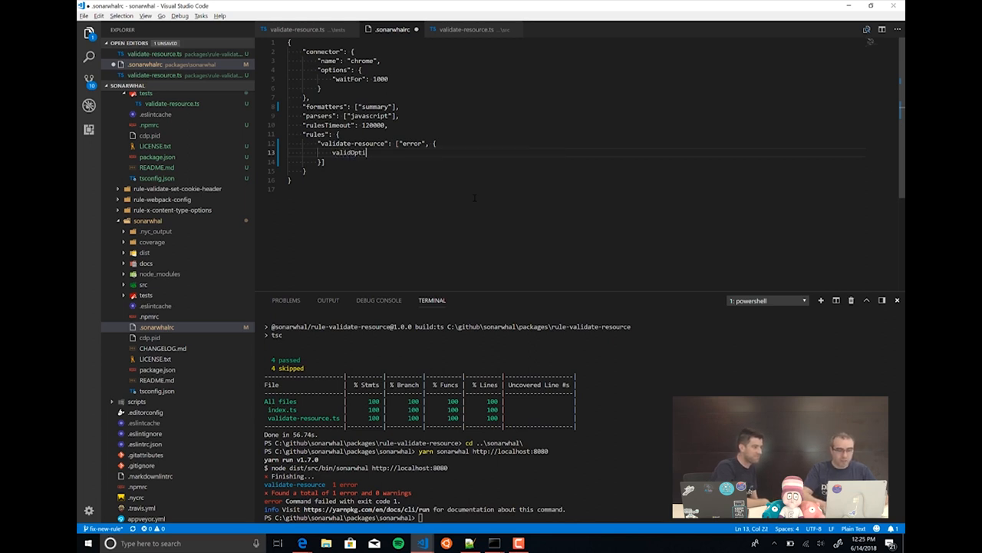
pyautogui.write('validUrls')
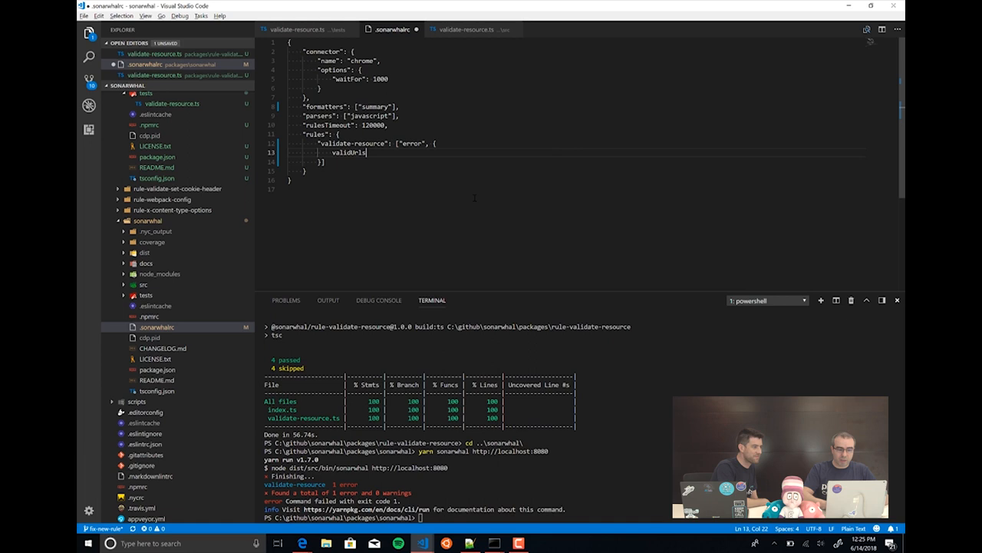
pyautogui.write(':')
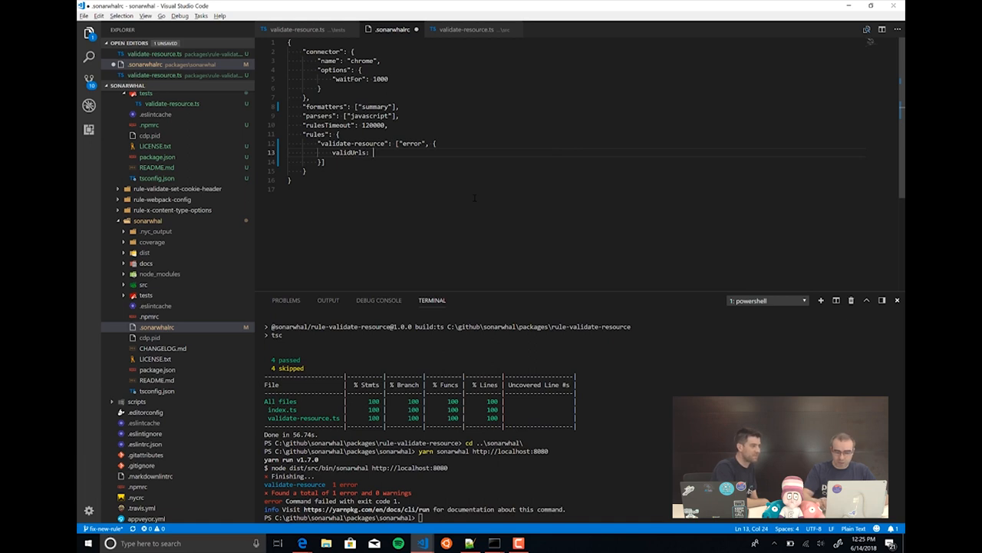
pyautogui.write("'")
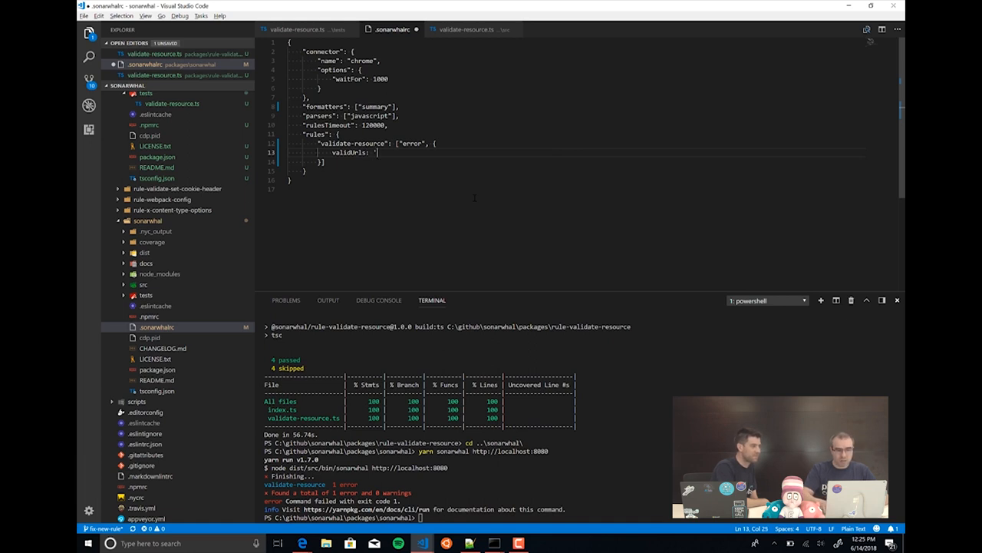
pyautogui.press('Backspace')
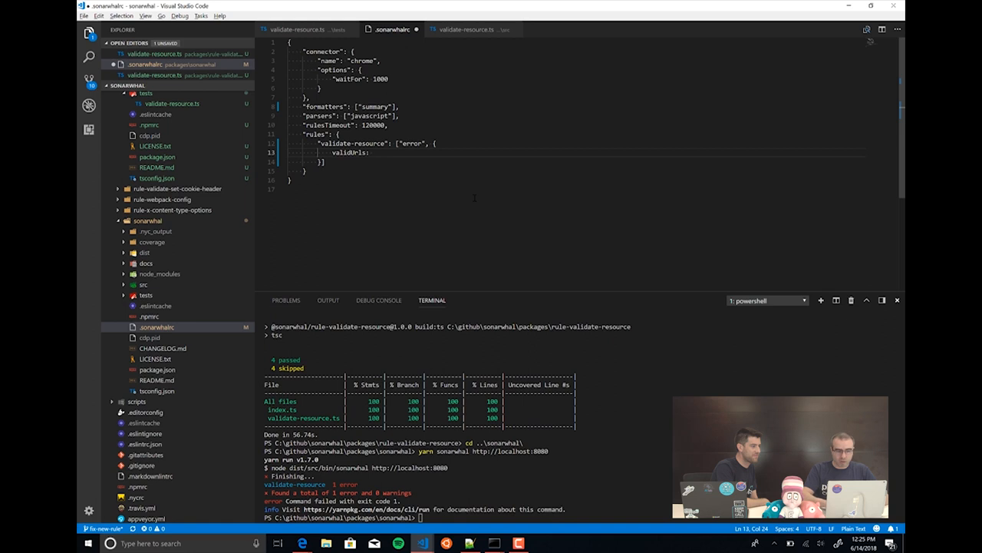
pyautogui.write('[]')
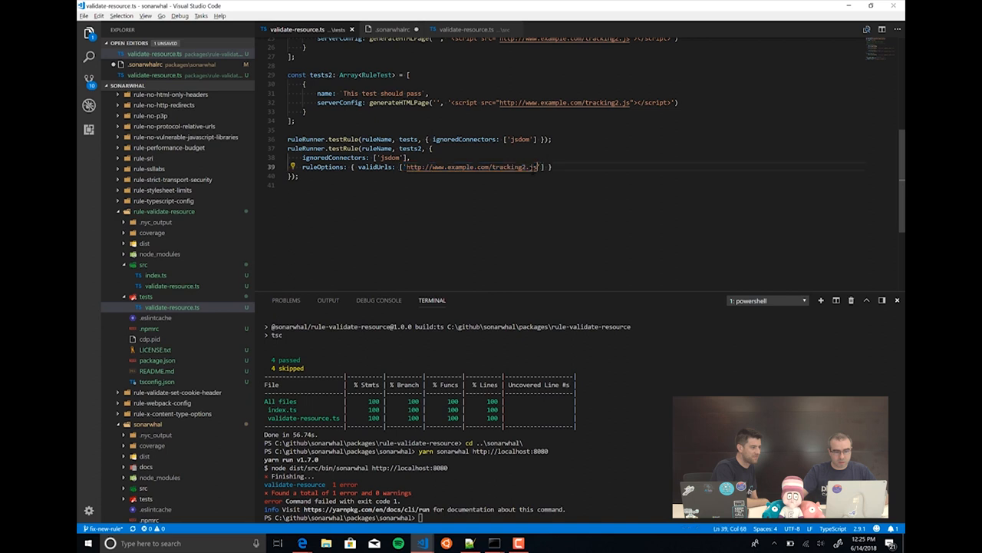
pyautogui.doubleClick(471, 167)
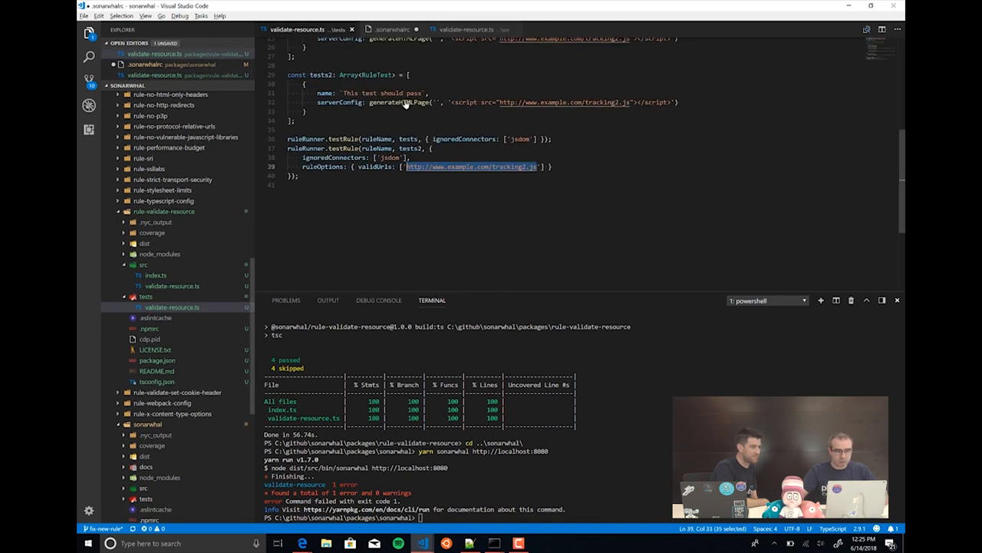
pyautogui.click(392, 29)
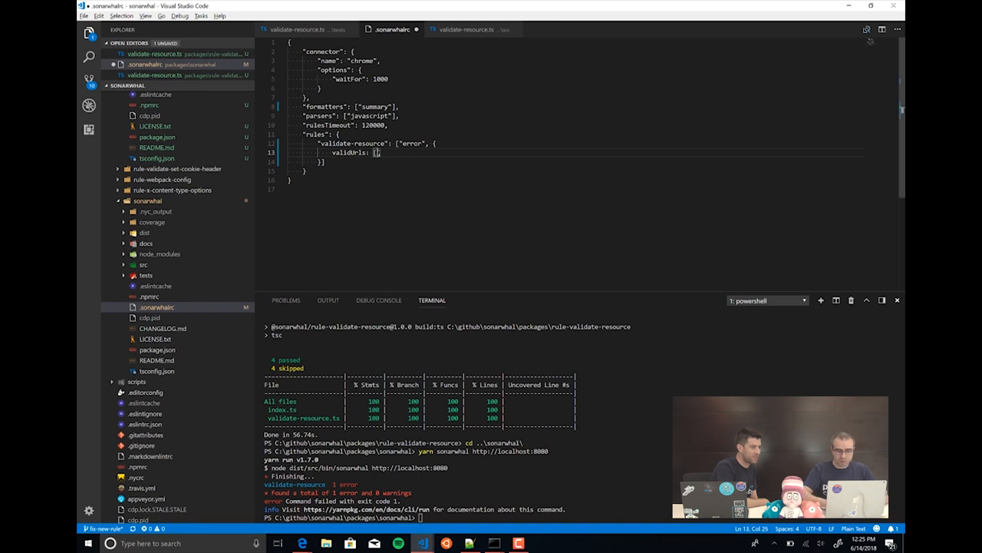
pyautogui.write('"http://www.example.com/tracking2.js"')
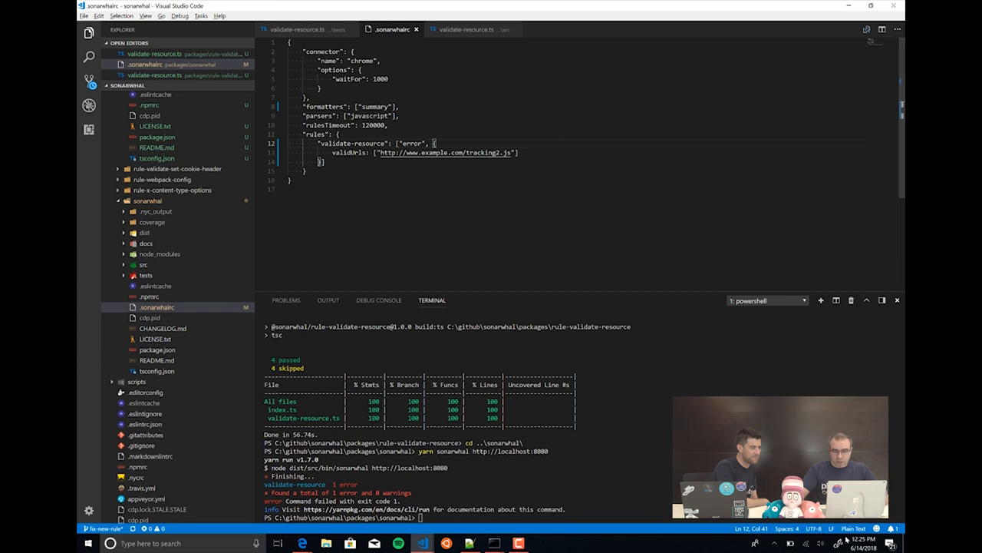
# Step: Switch .sonarwhalrc to JSON language mode, check the validUrls key, and move to validate-resource.ts
pyautogui.click(853, 528)
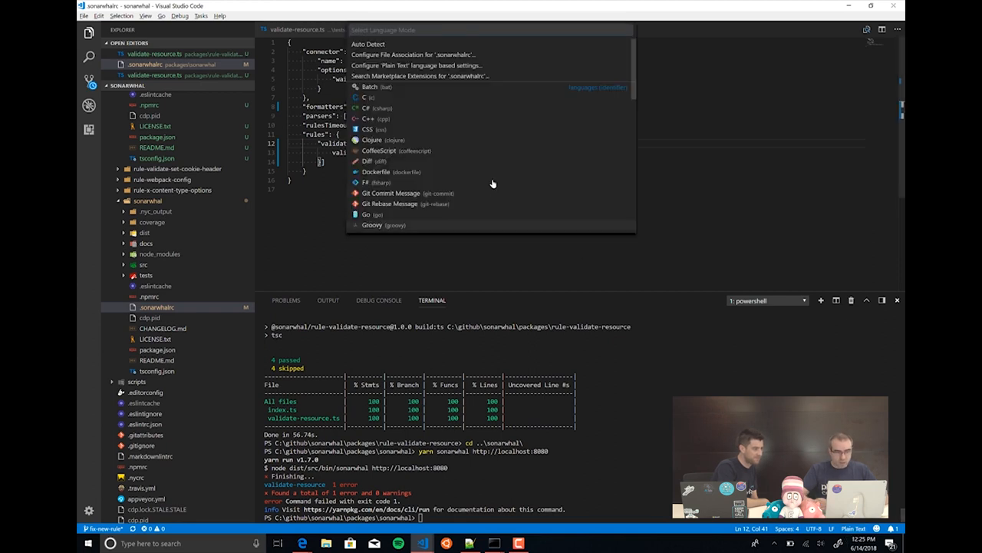
pyautogui.write('json')
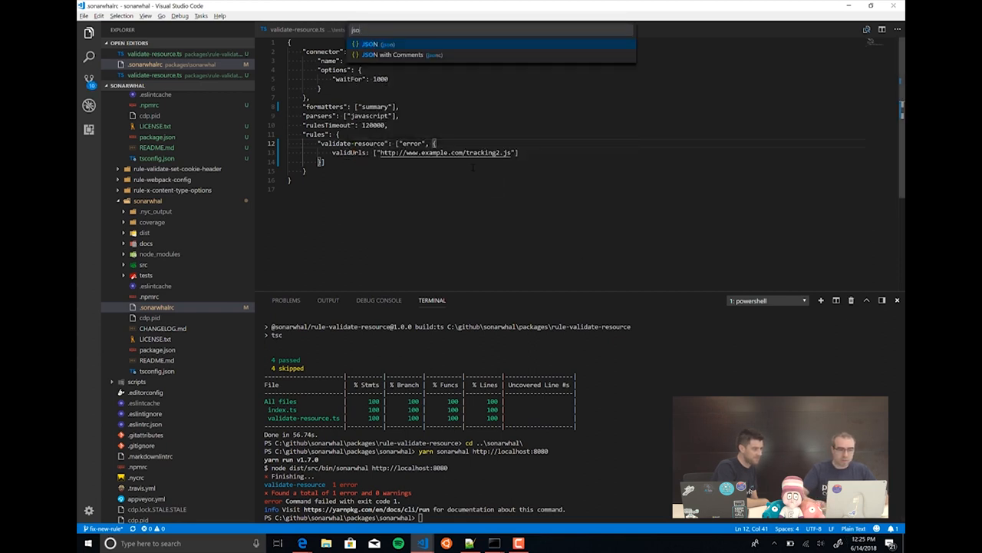
pyautogui.click(372, 44)
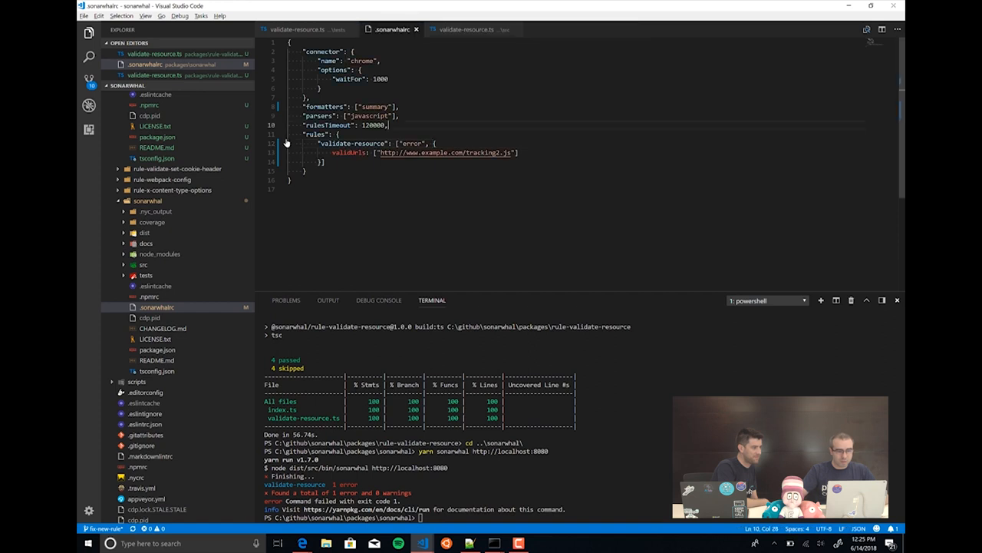
pyautogui.doubleClick(350, 152)
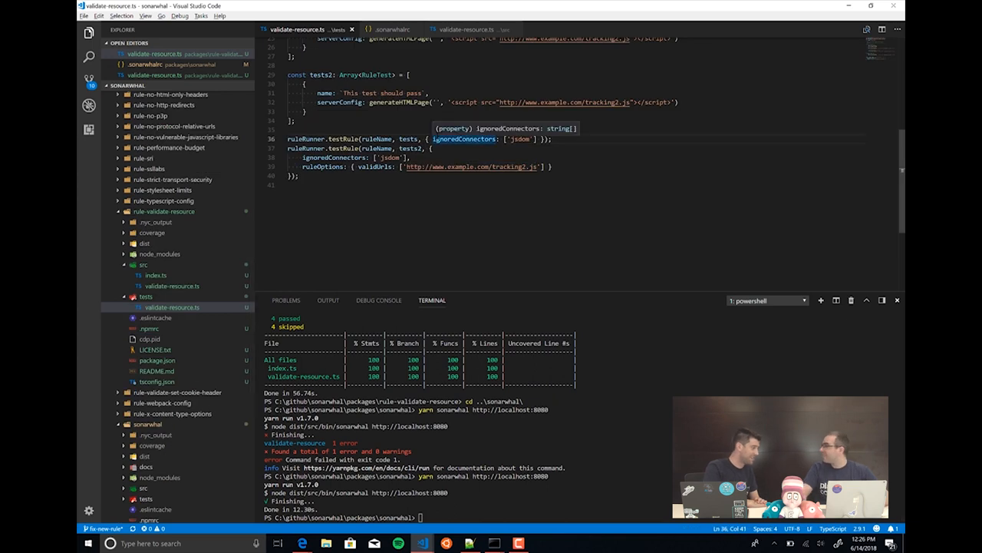
pyautogui.click(464, 29)
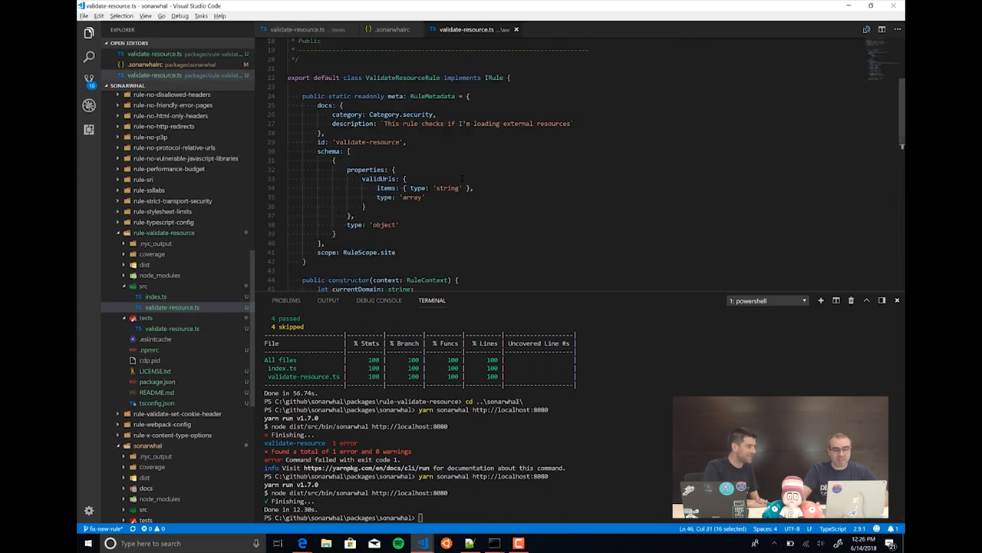